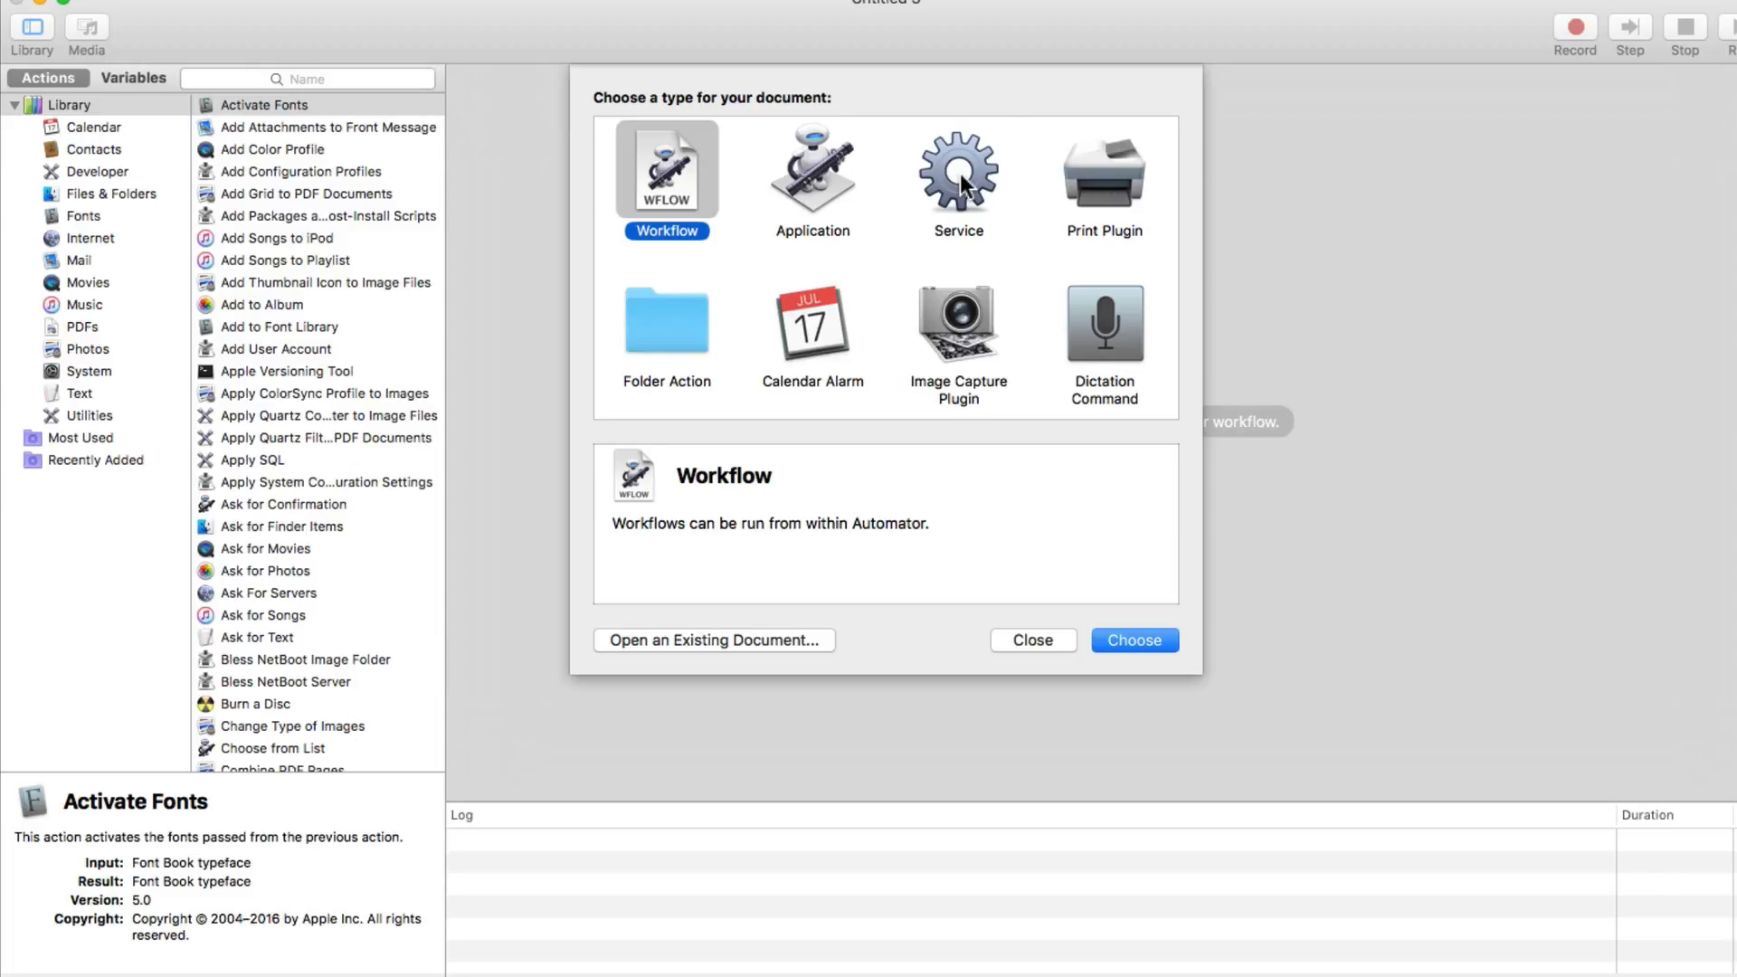
Create a new Automator document of type Service
left_click(957, 172)
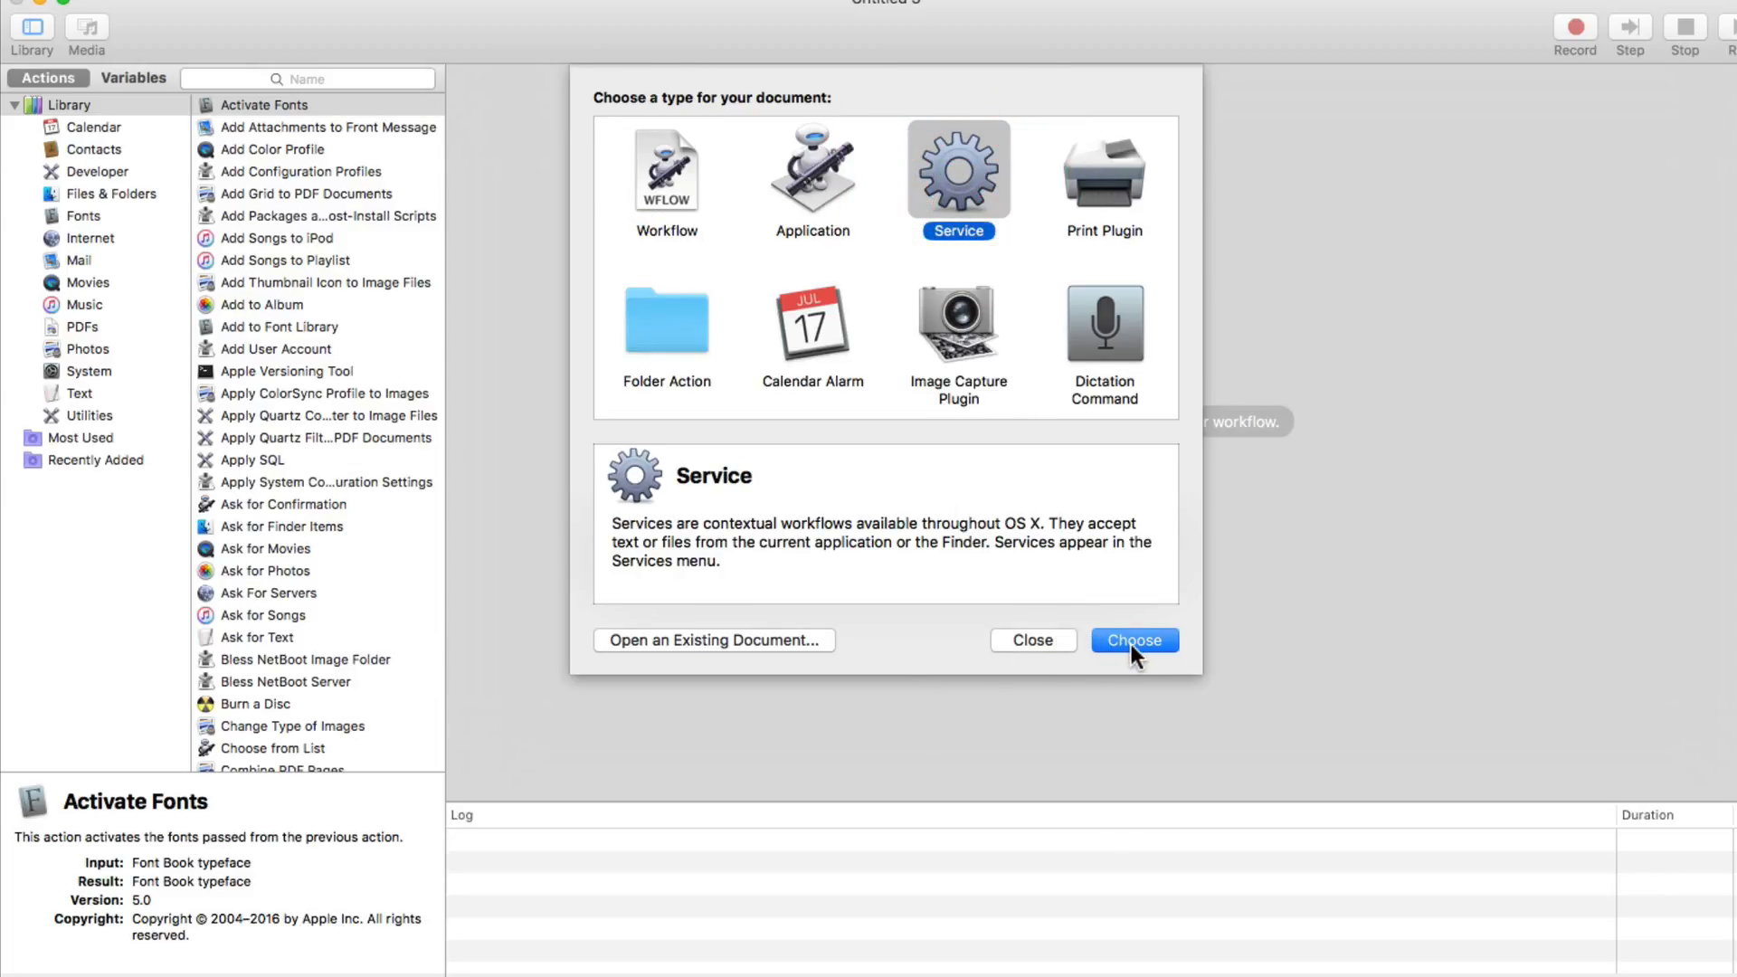
left_click(1133, 640)
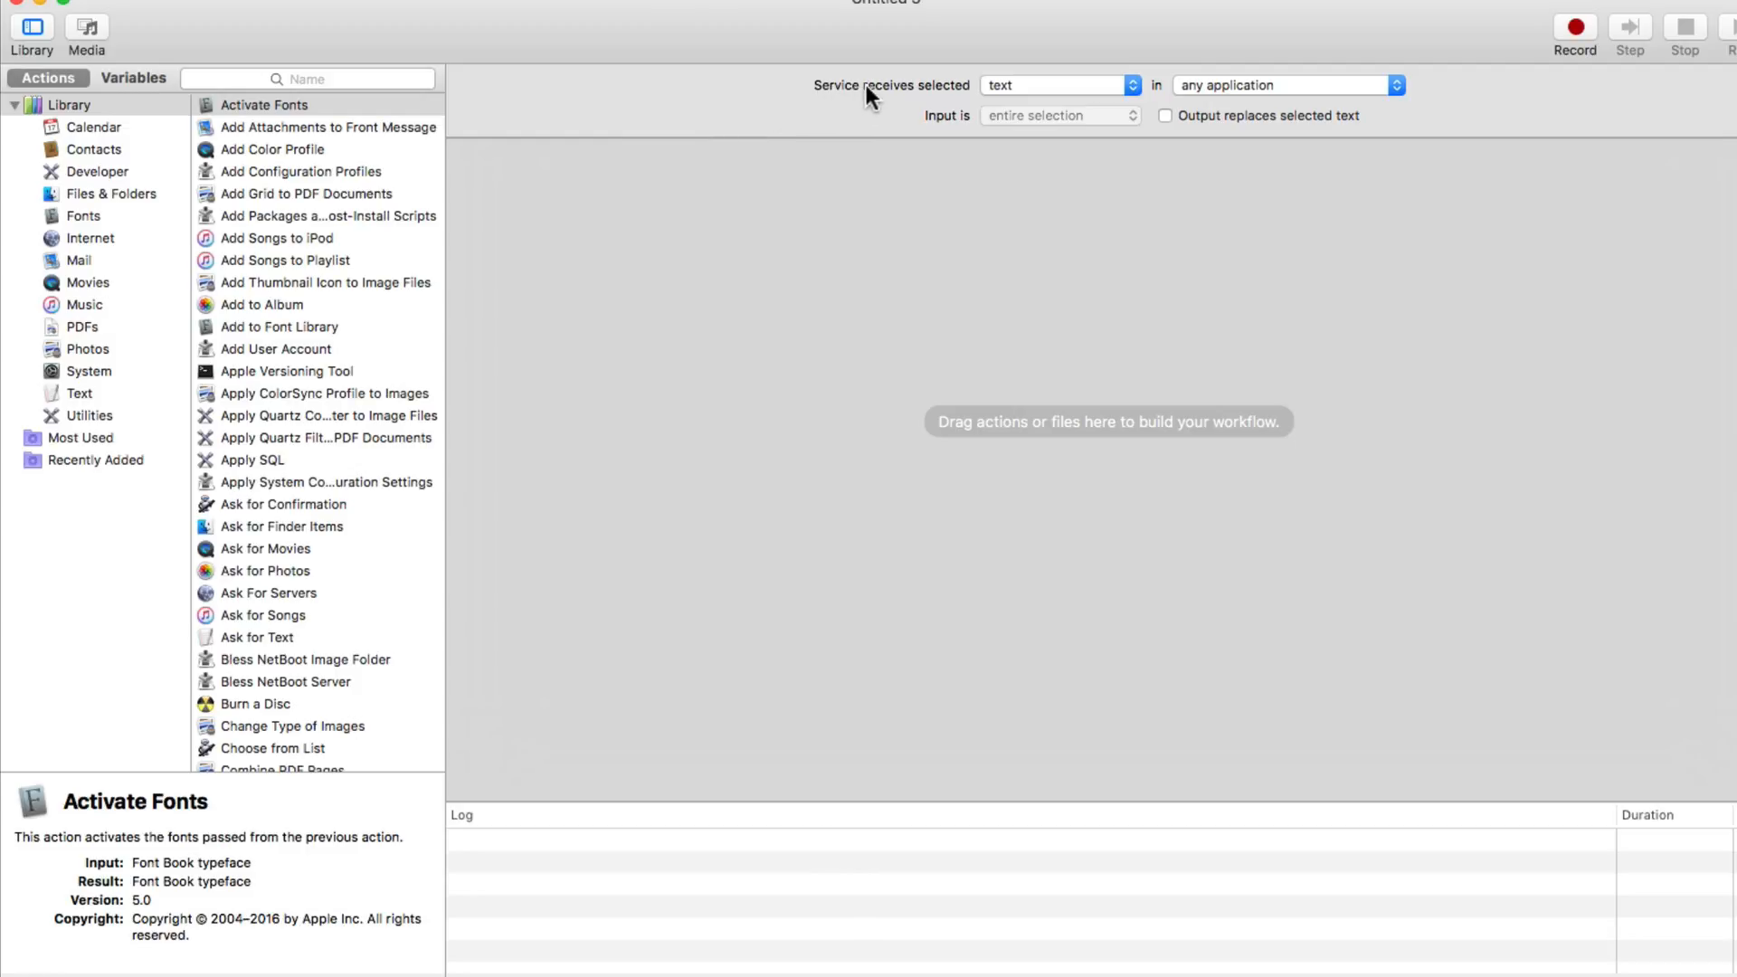
mouse_move(868, 98)
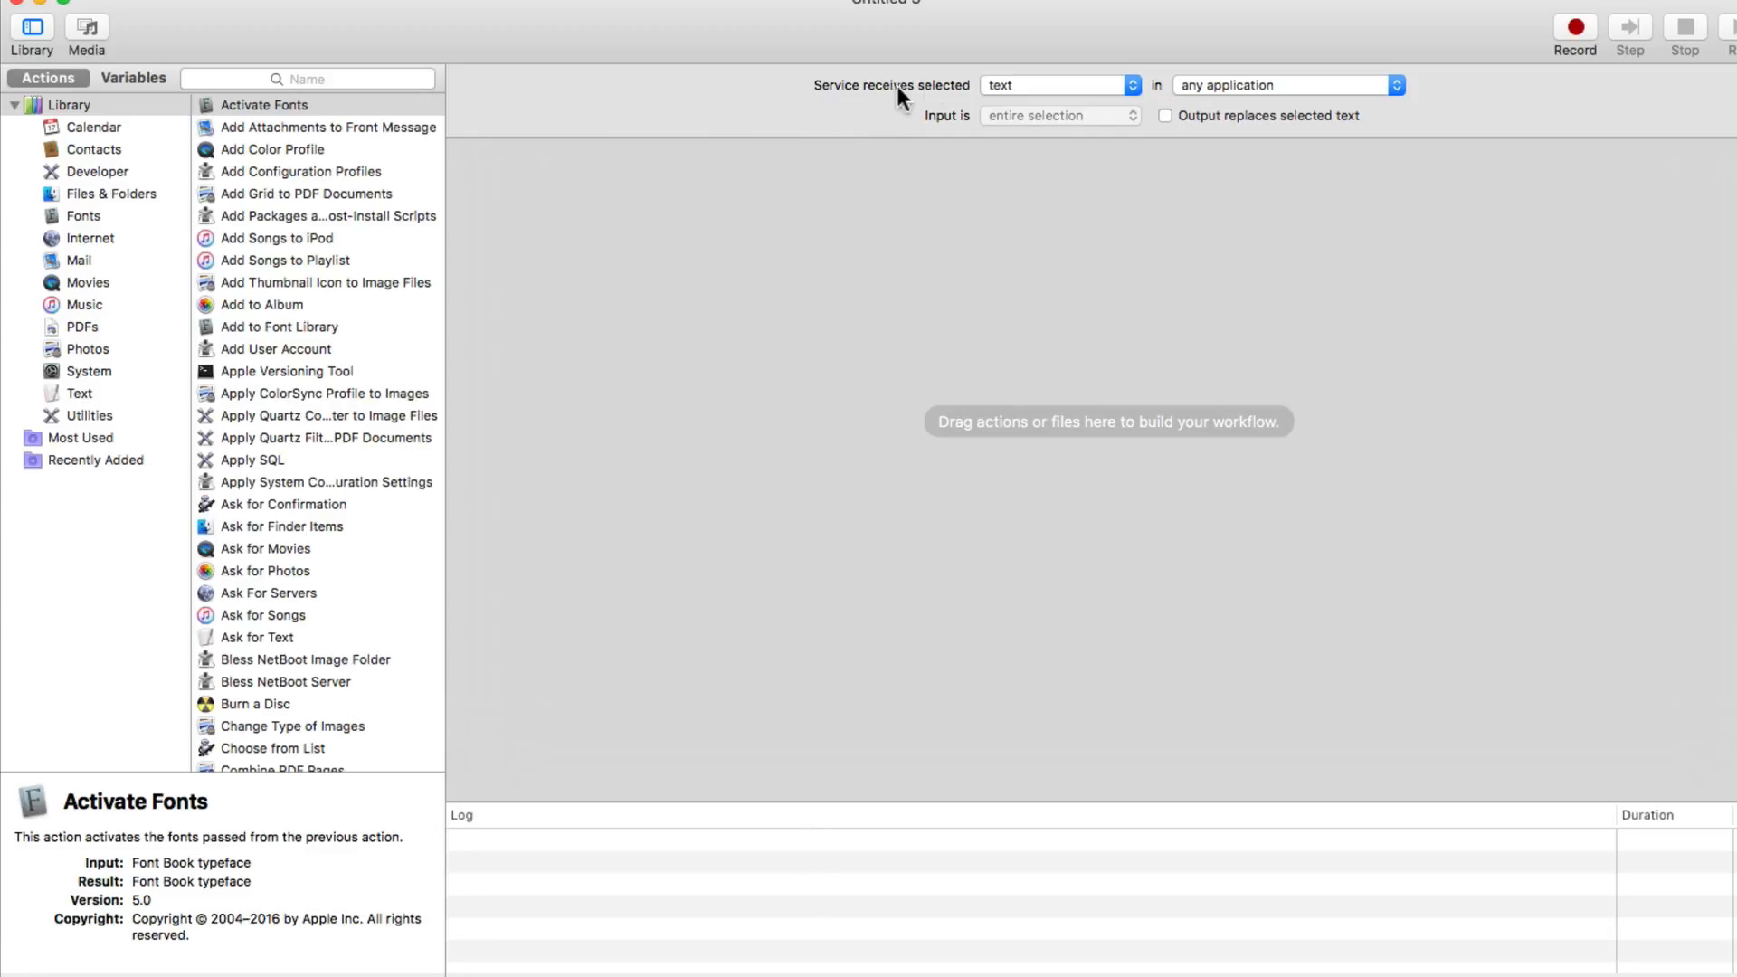
Set the service to receive selected image files in any application
left_click(1055, 85)
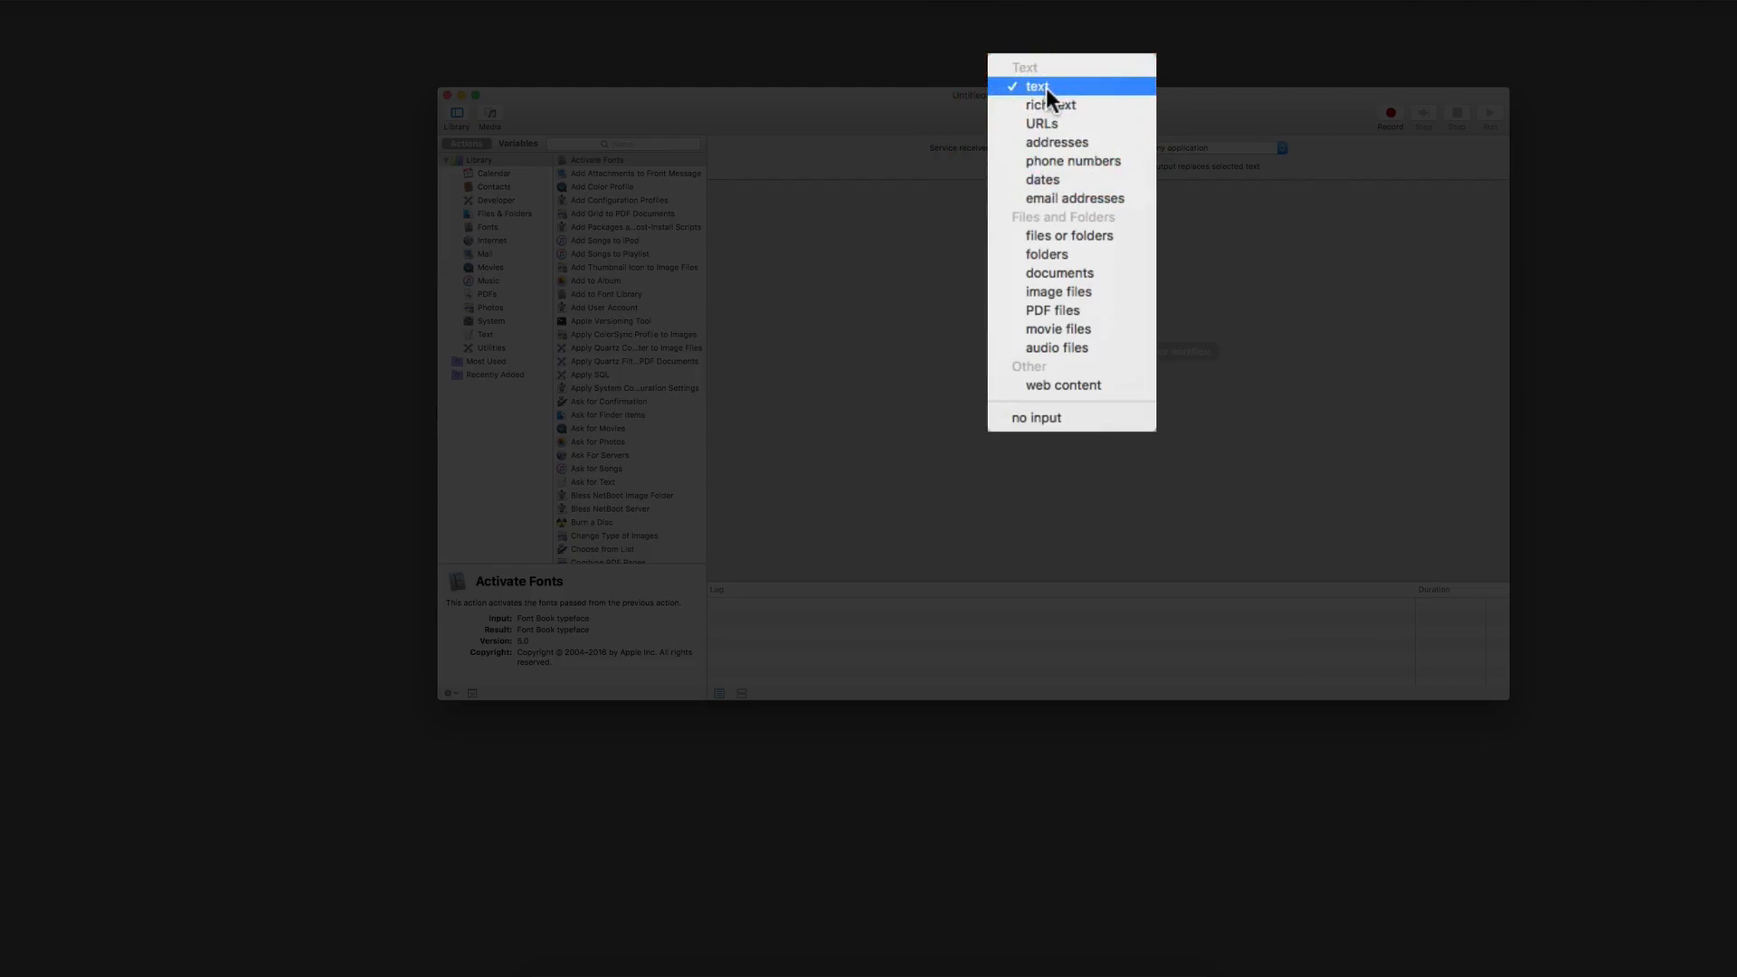
mouse_move(1049, 236)
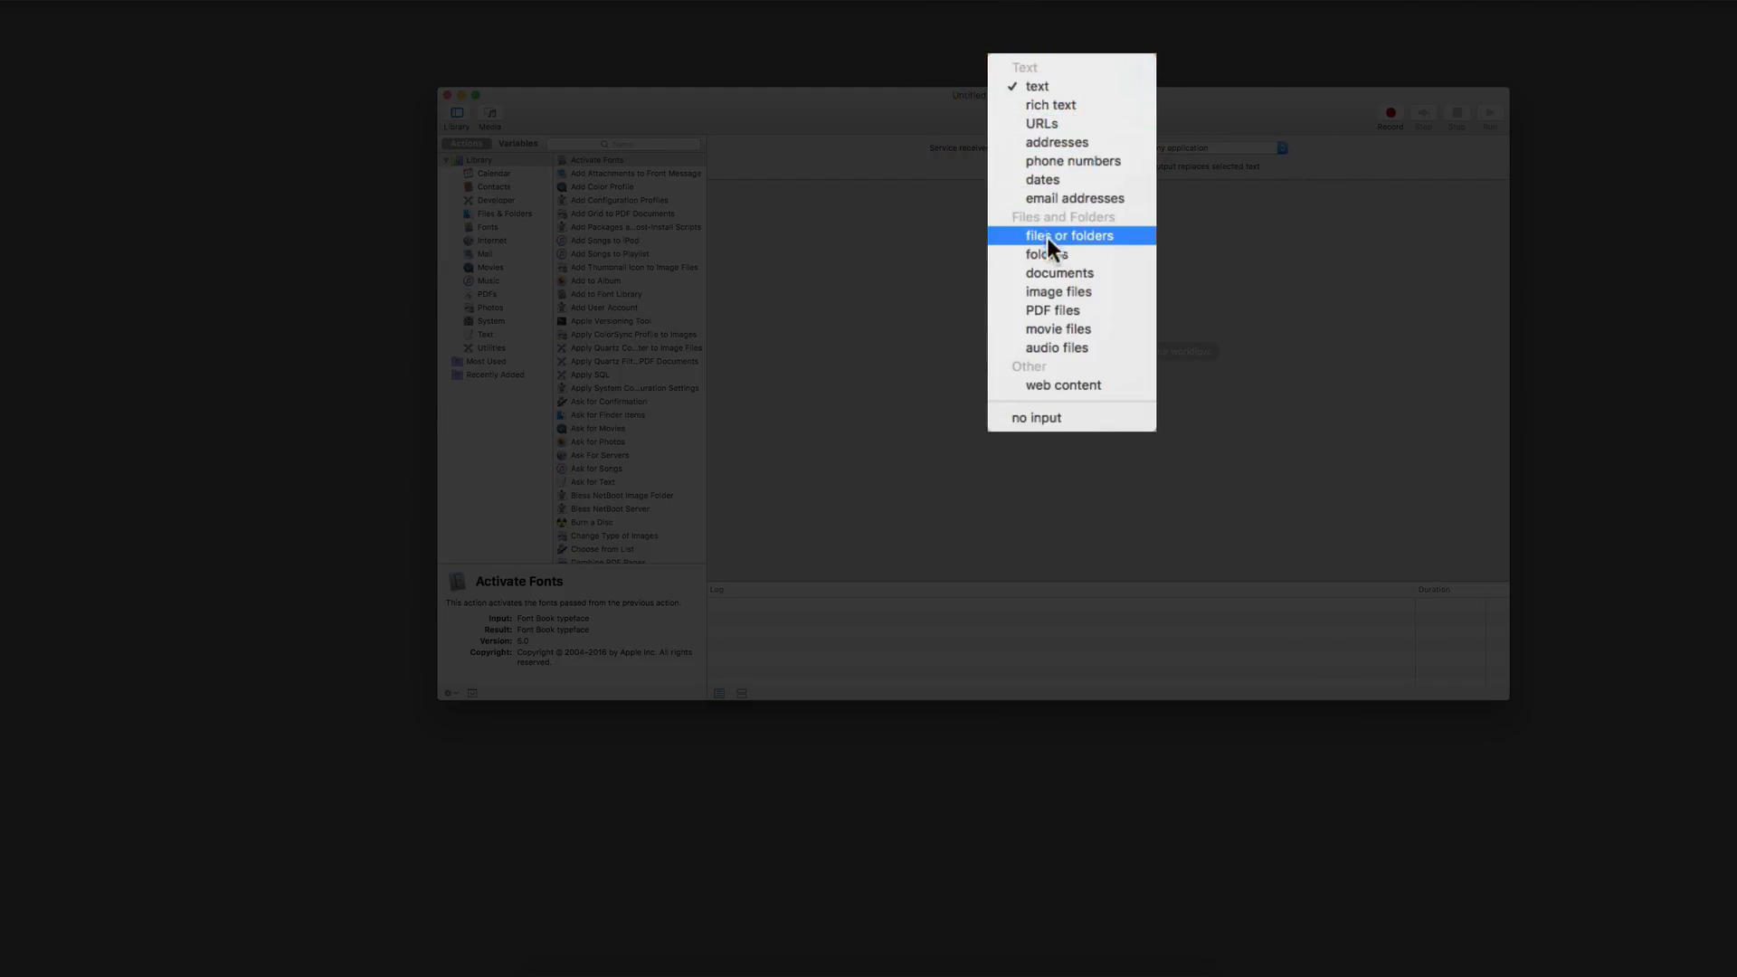
left_click(1058, 292)
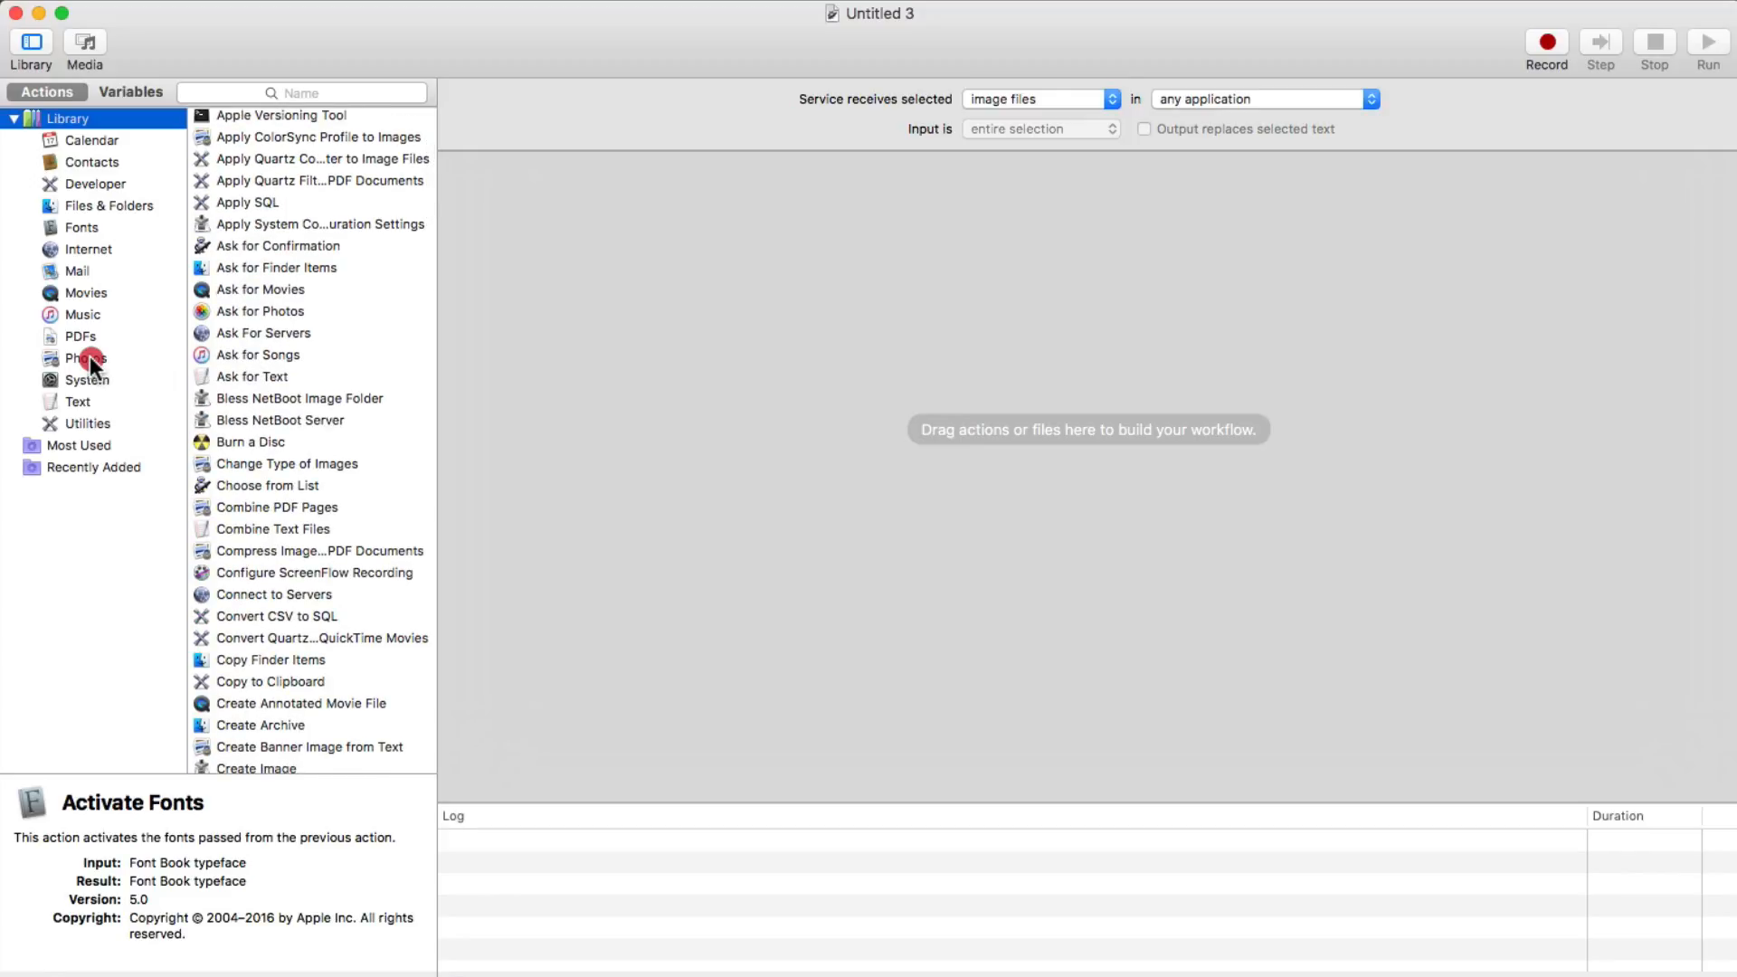
Browse the Files & Folders actions in the Automator library
left_click(106, 206)
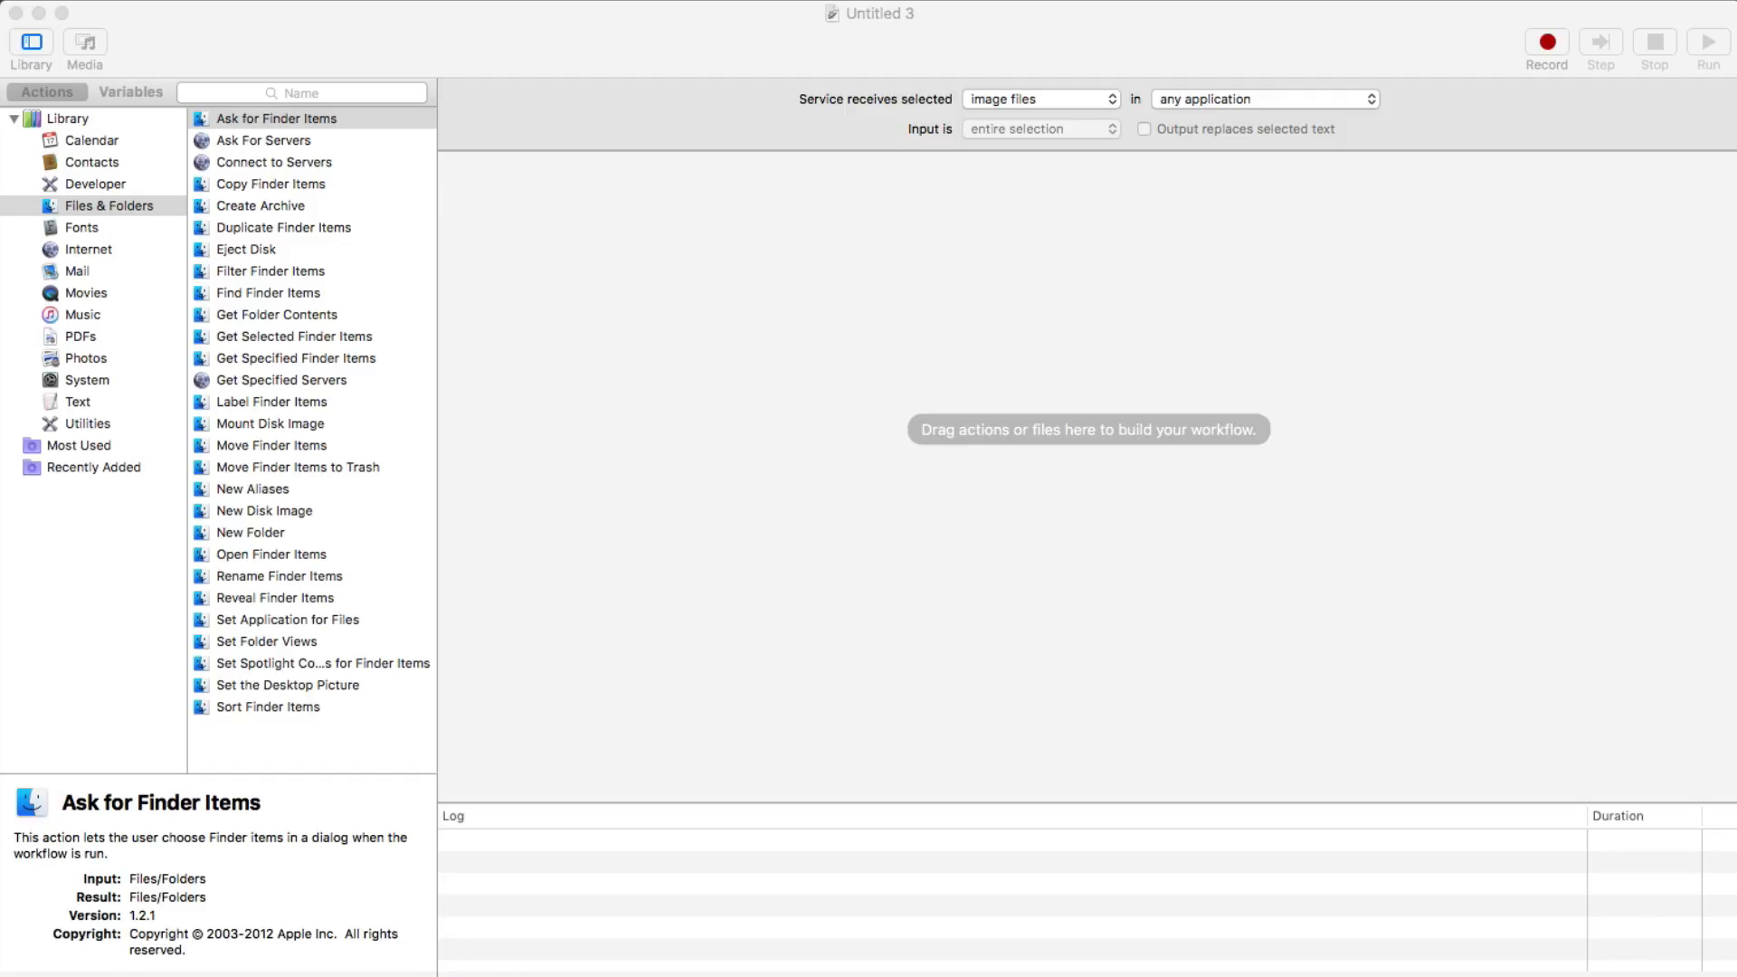
mouse_move(299, 370)
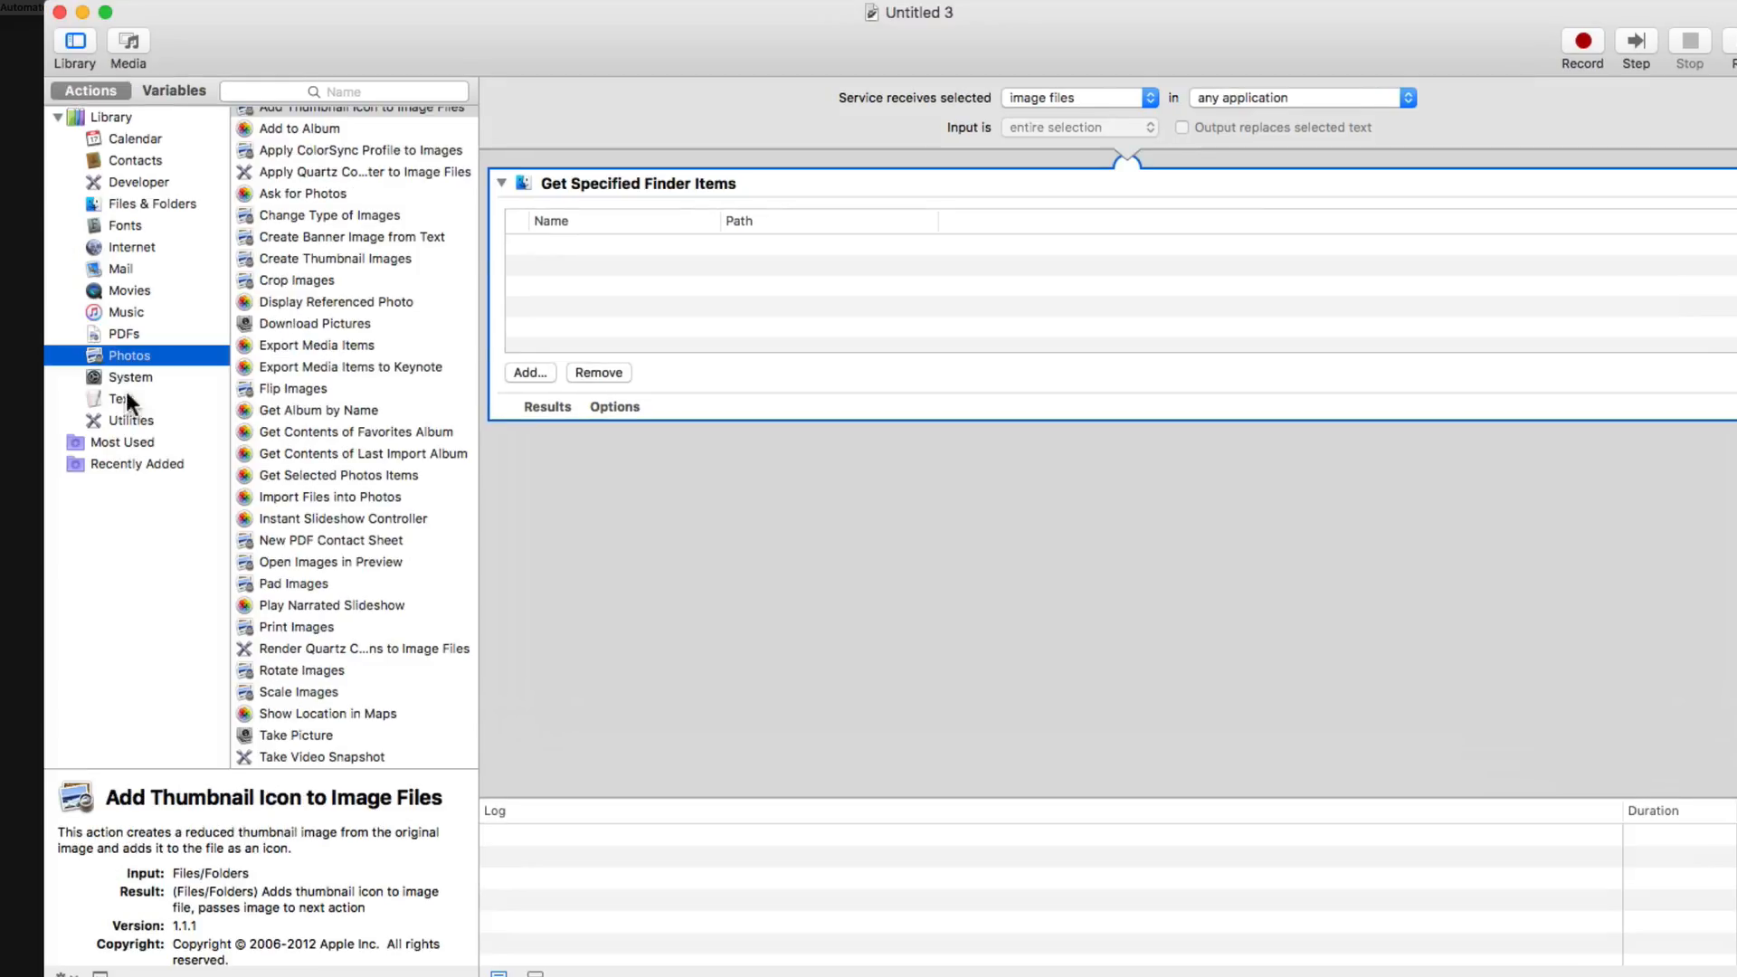
mouse_move(119, 362)
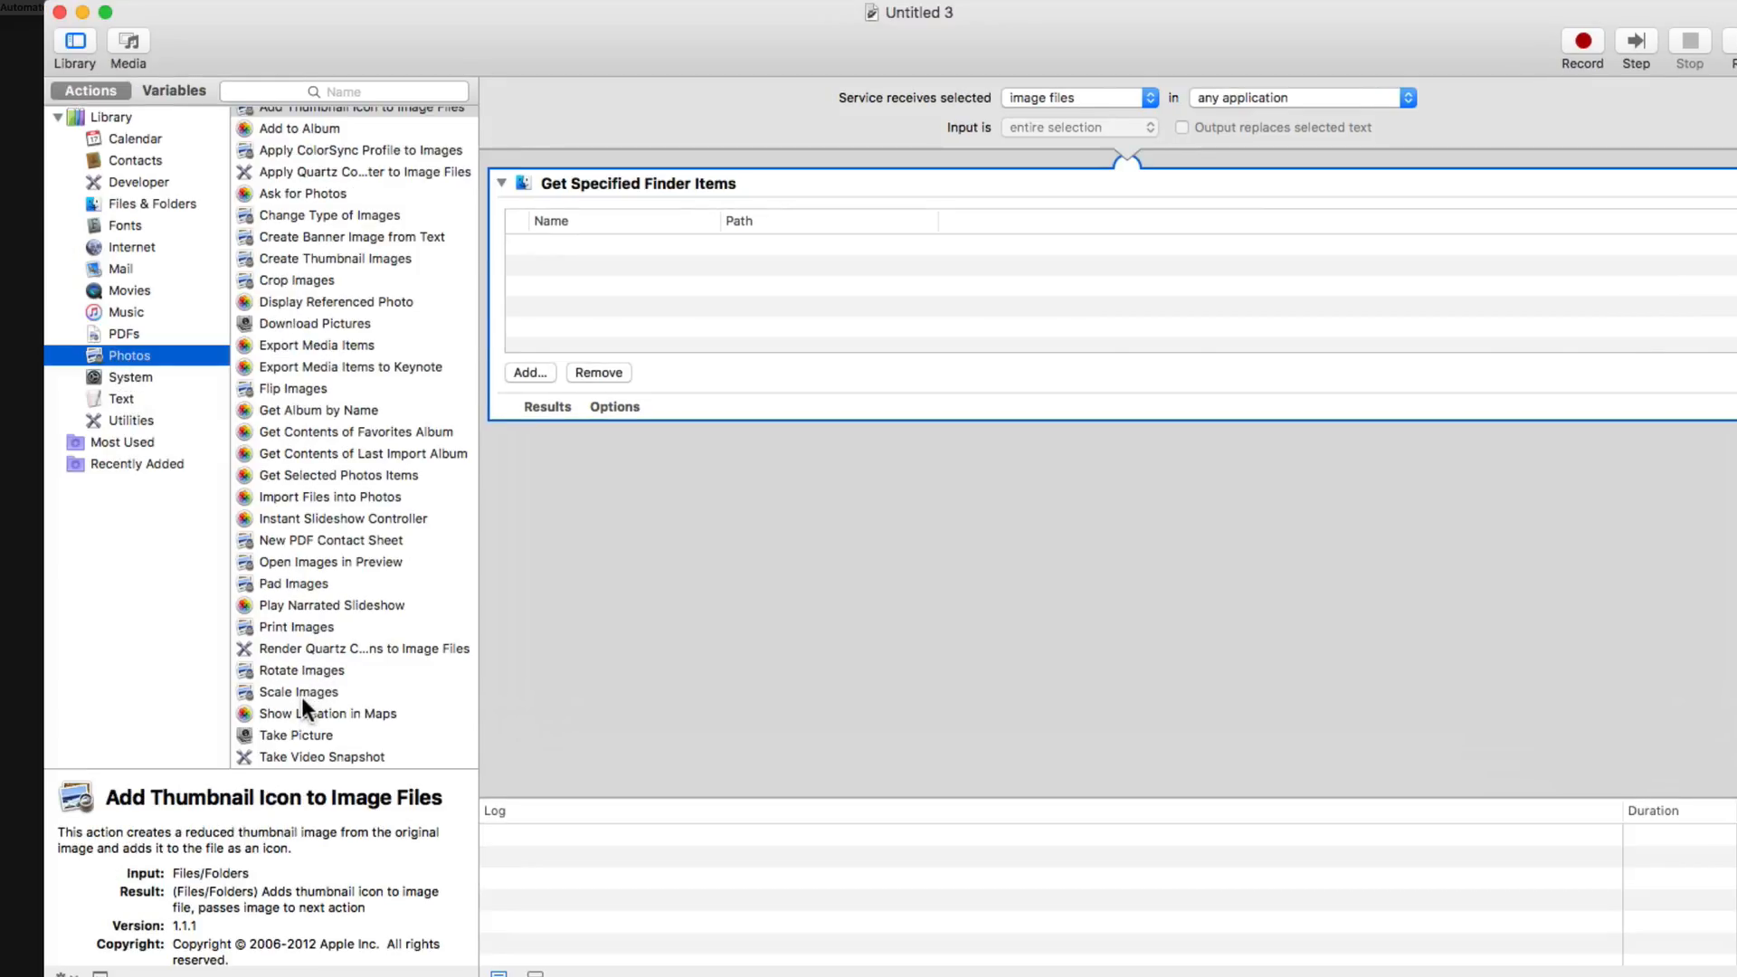
Add a Scale Images action sized to 1920 pixels after Get Specified Finder Items
left_click(297, 692)
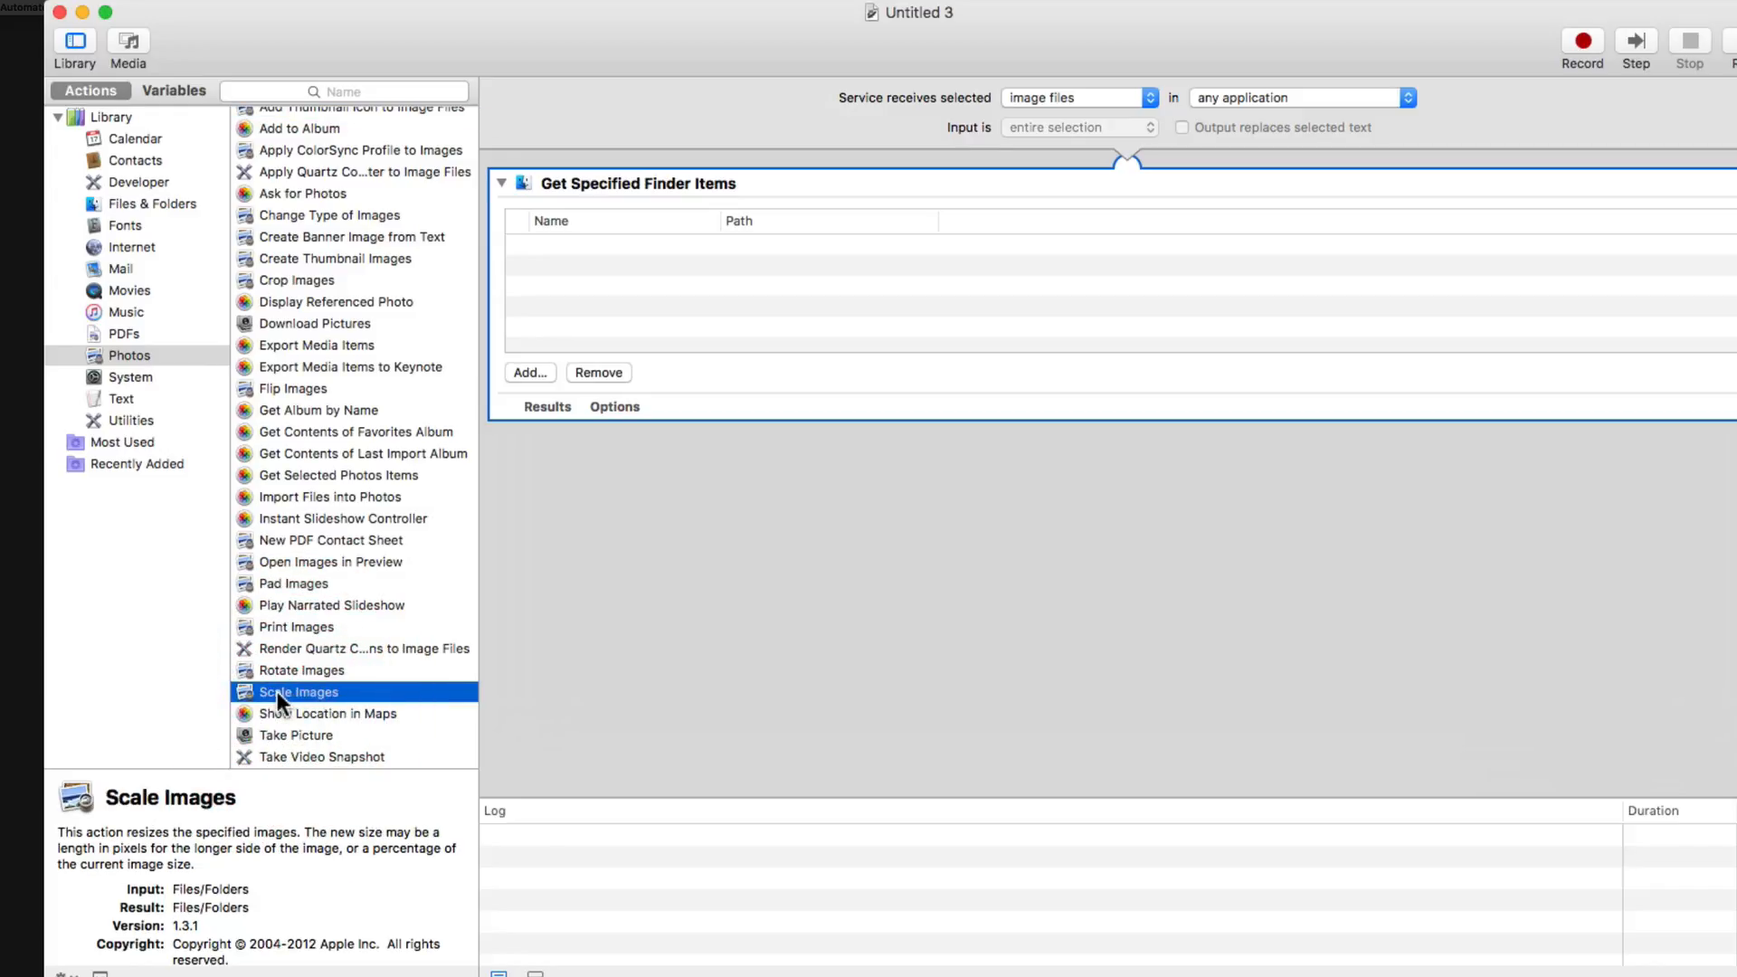
double_click(297, 691)
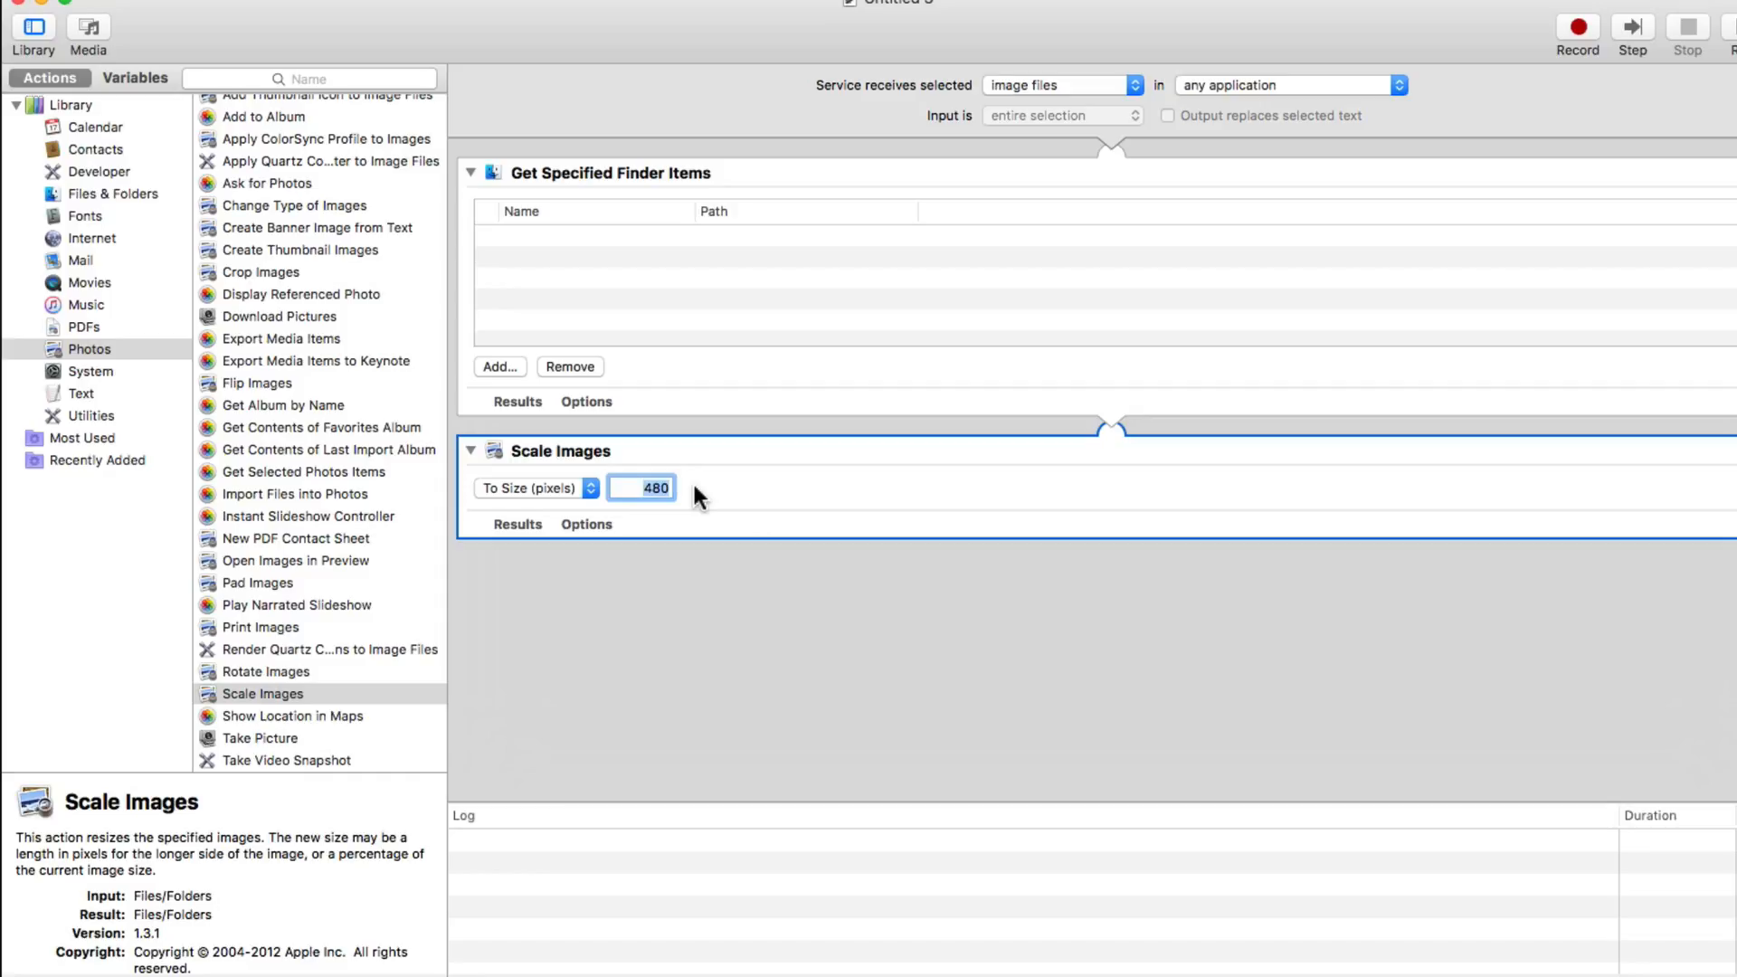
type("1920")
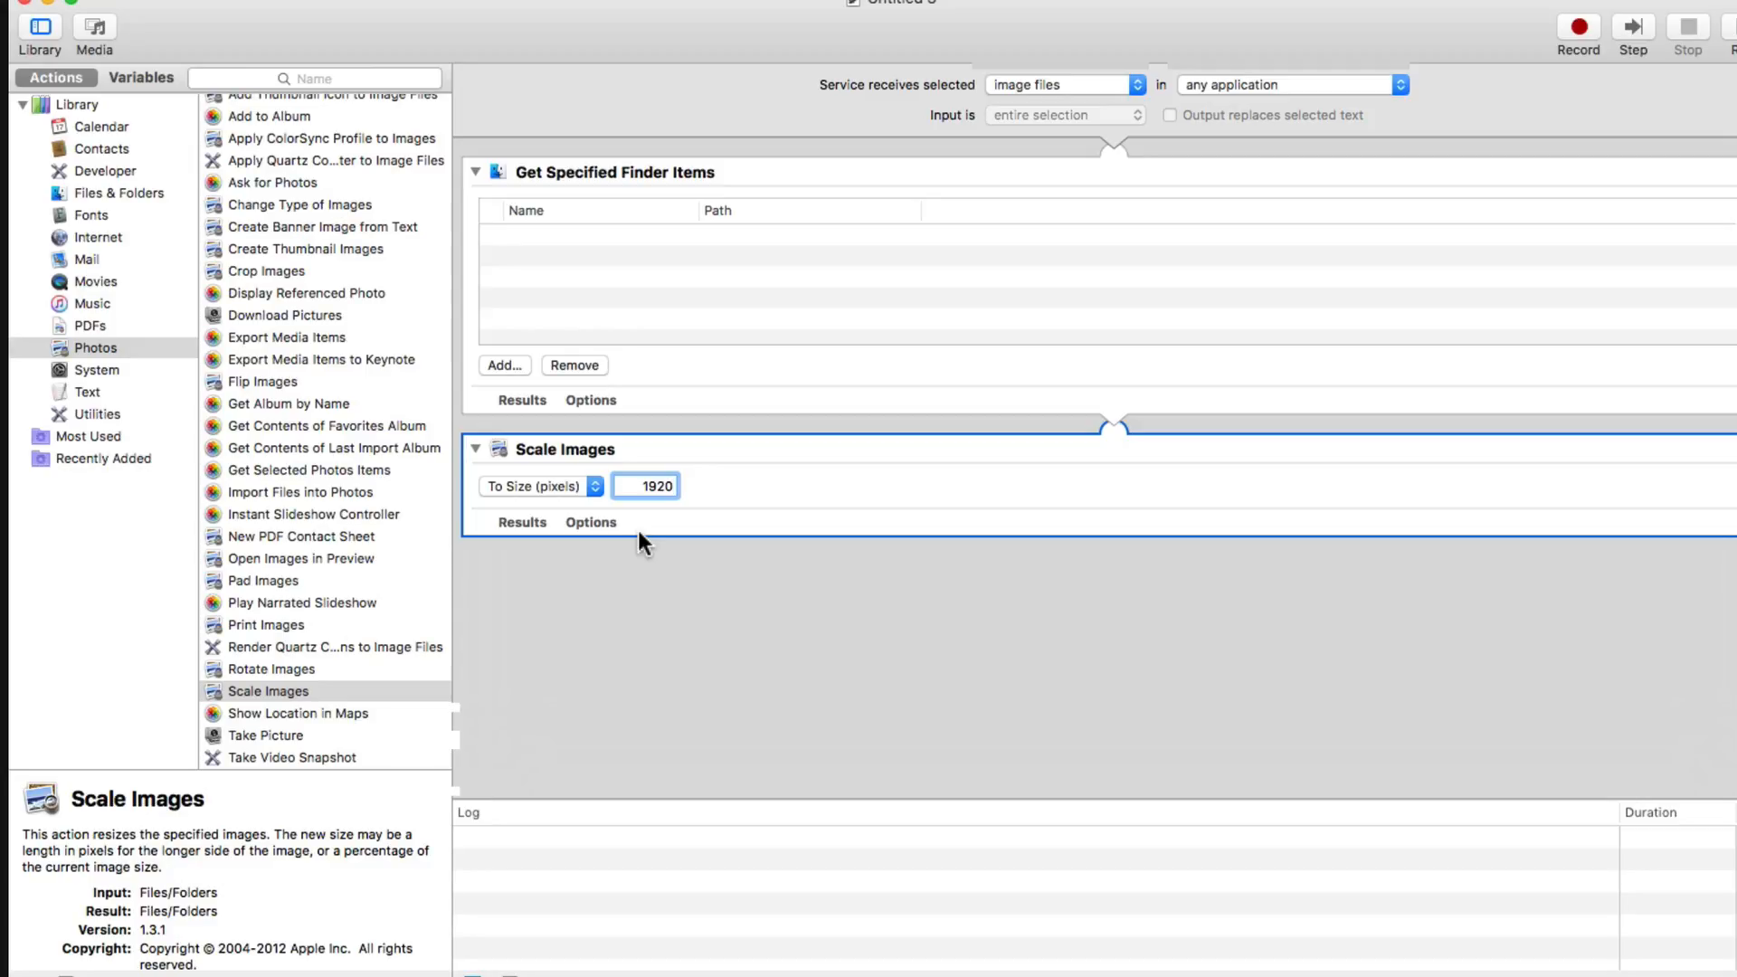
mouse_move(608, 549)
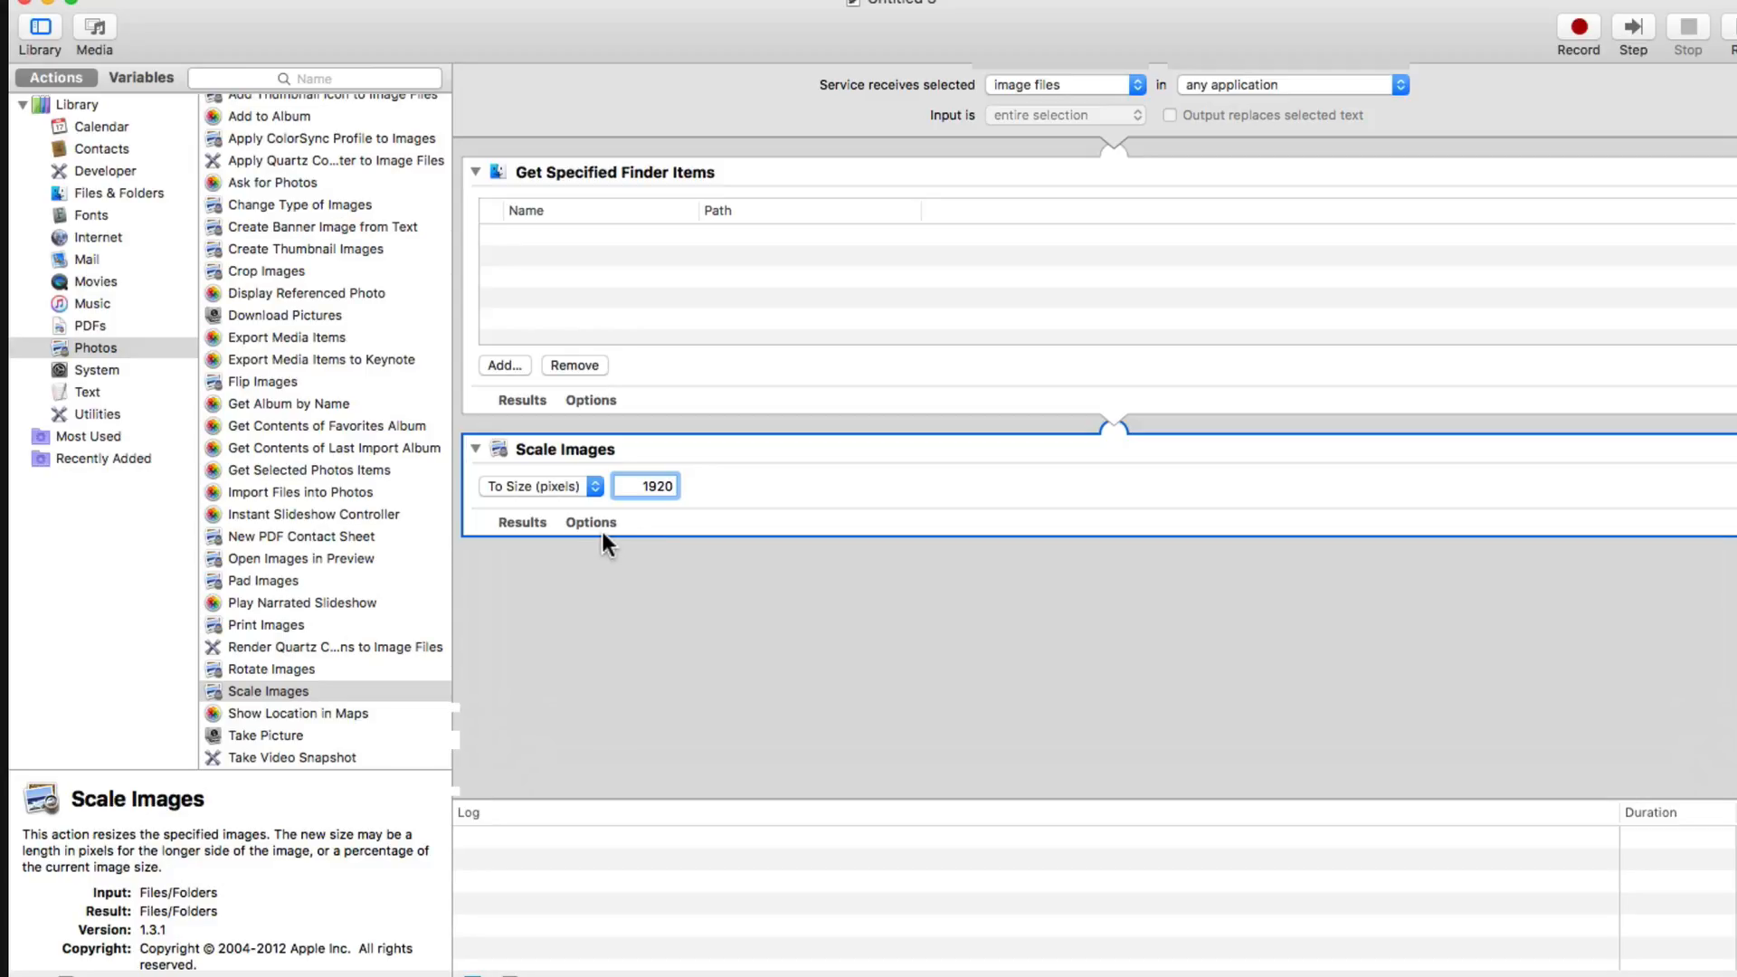
left_click(658, 485)
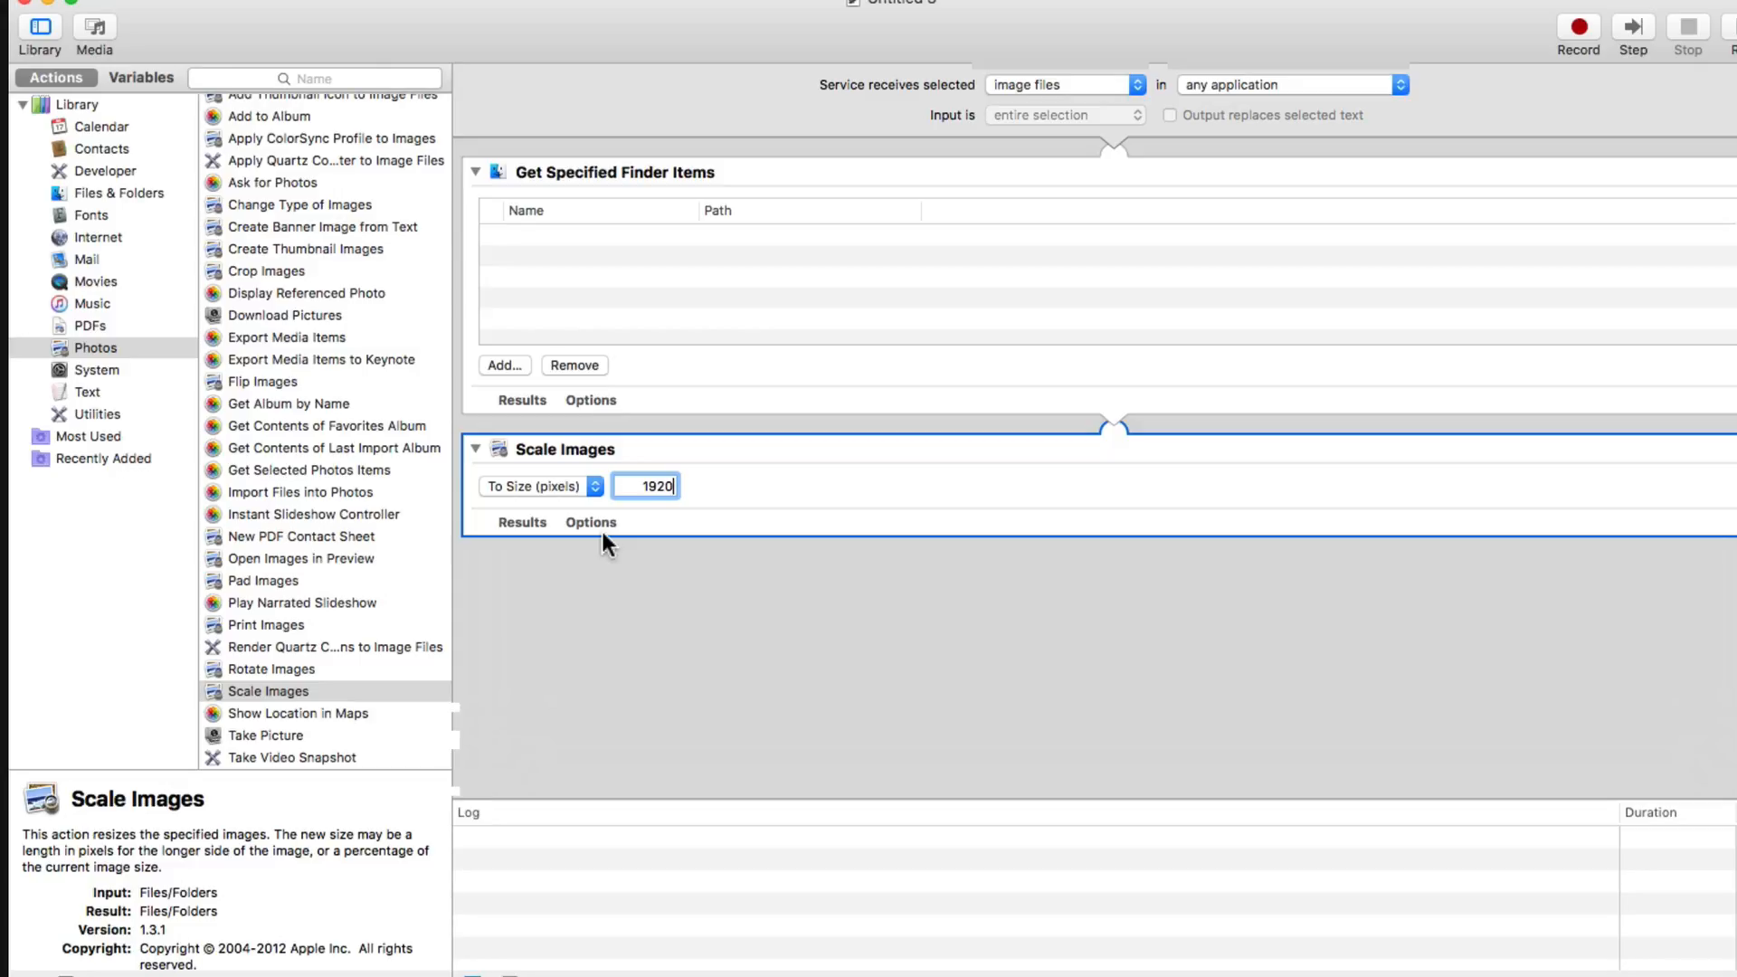
mouse_move(647, 507)
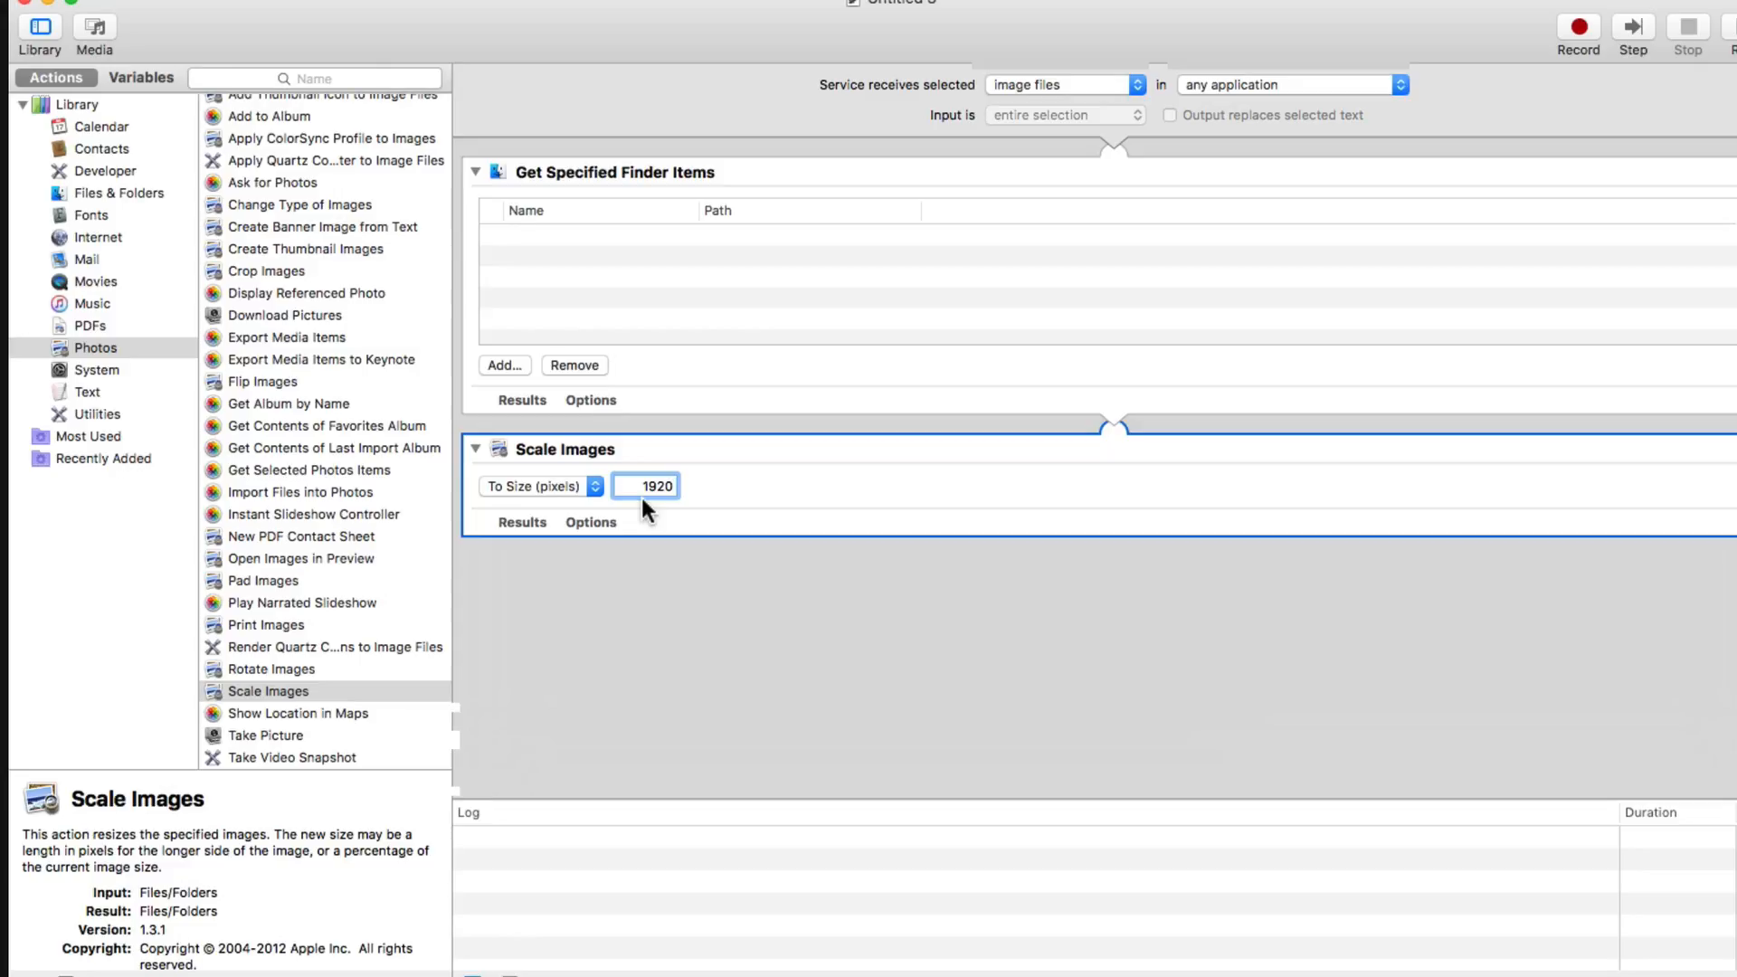
mouse_move(569, 127)
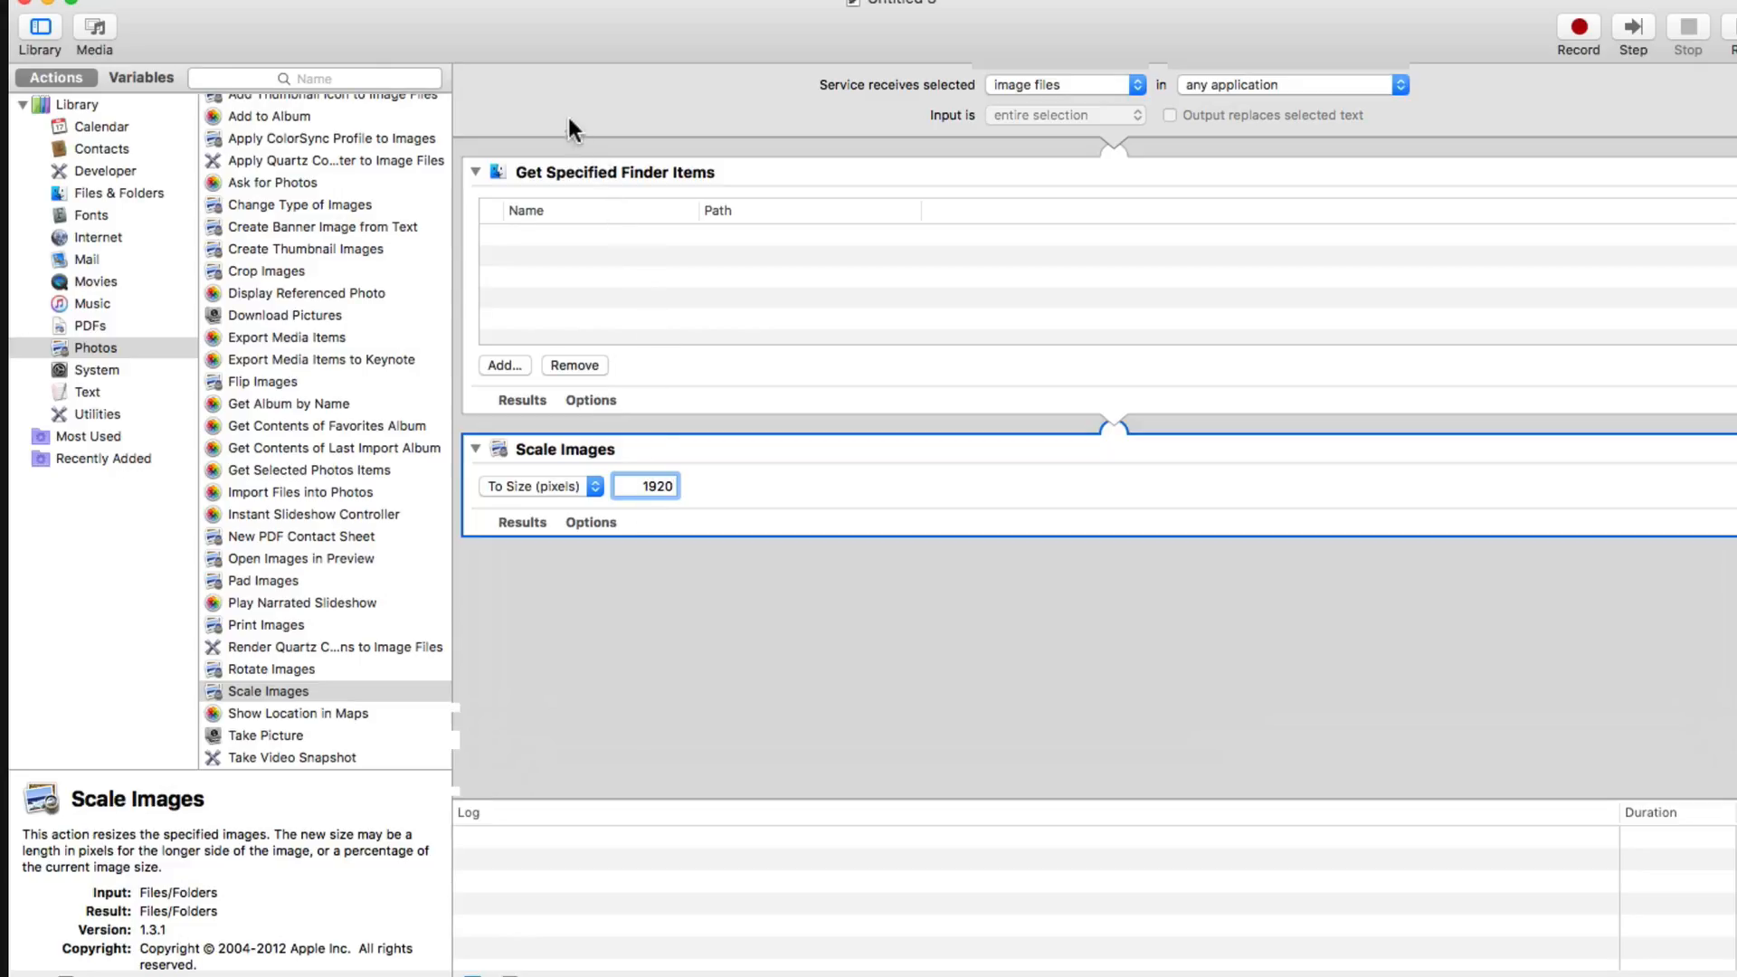
left_click(646, 485)
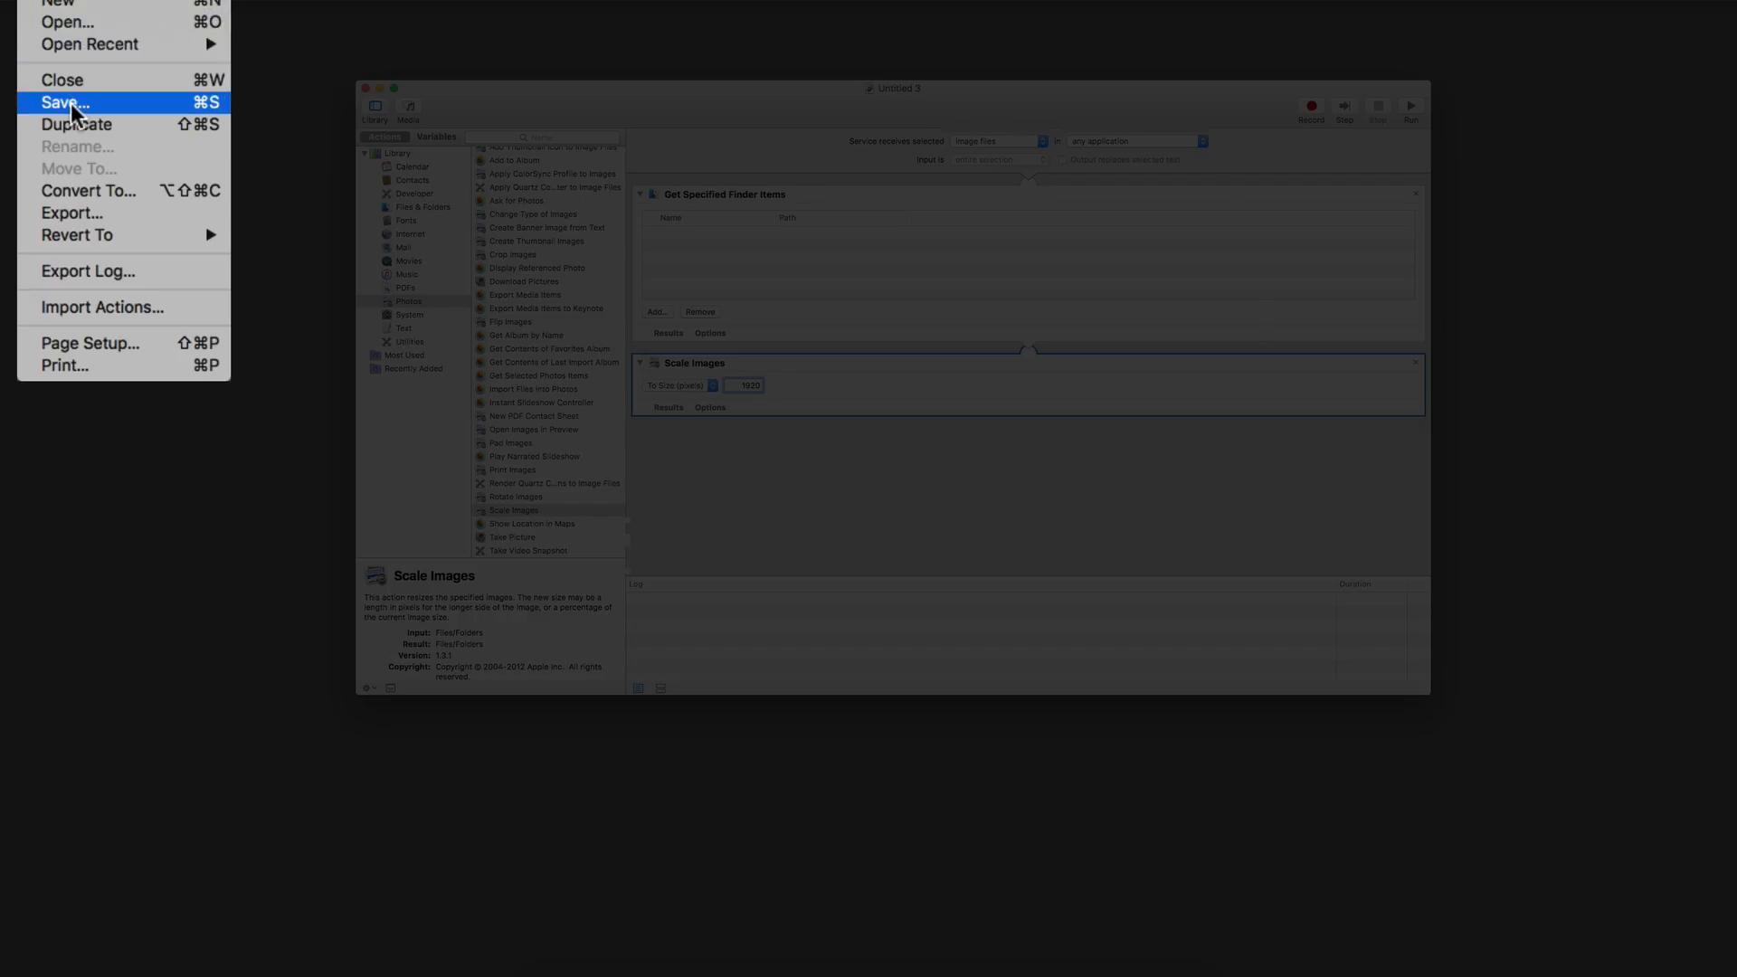
Save the service under the name 'Resize 1920'
left_click(62, 101)
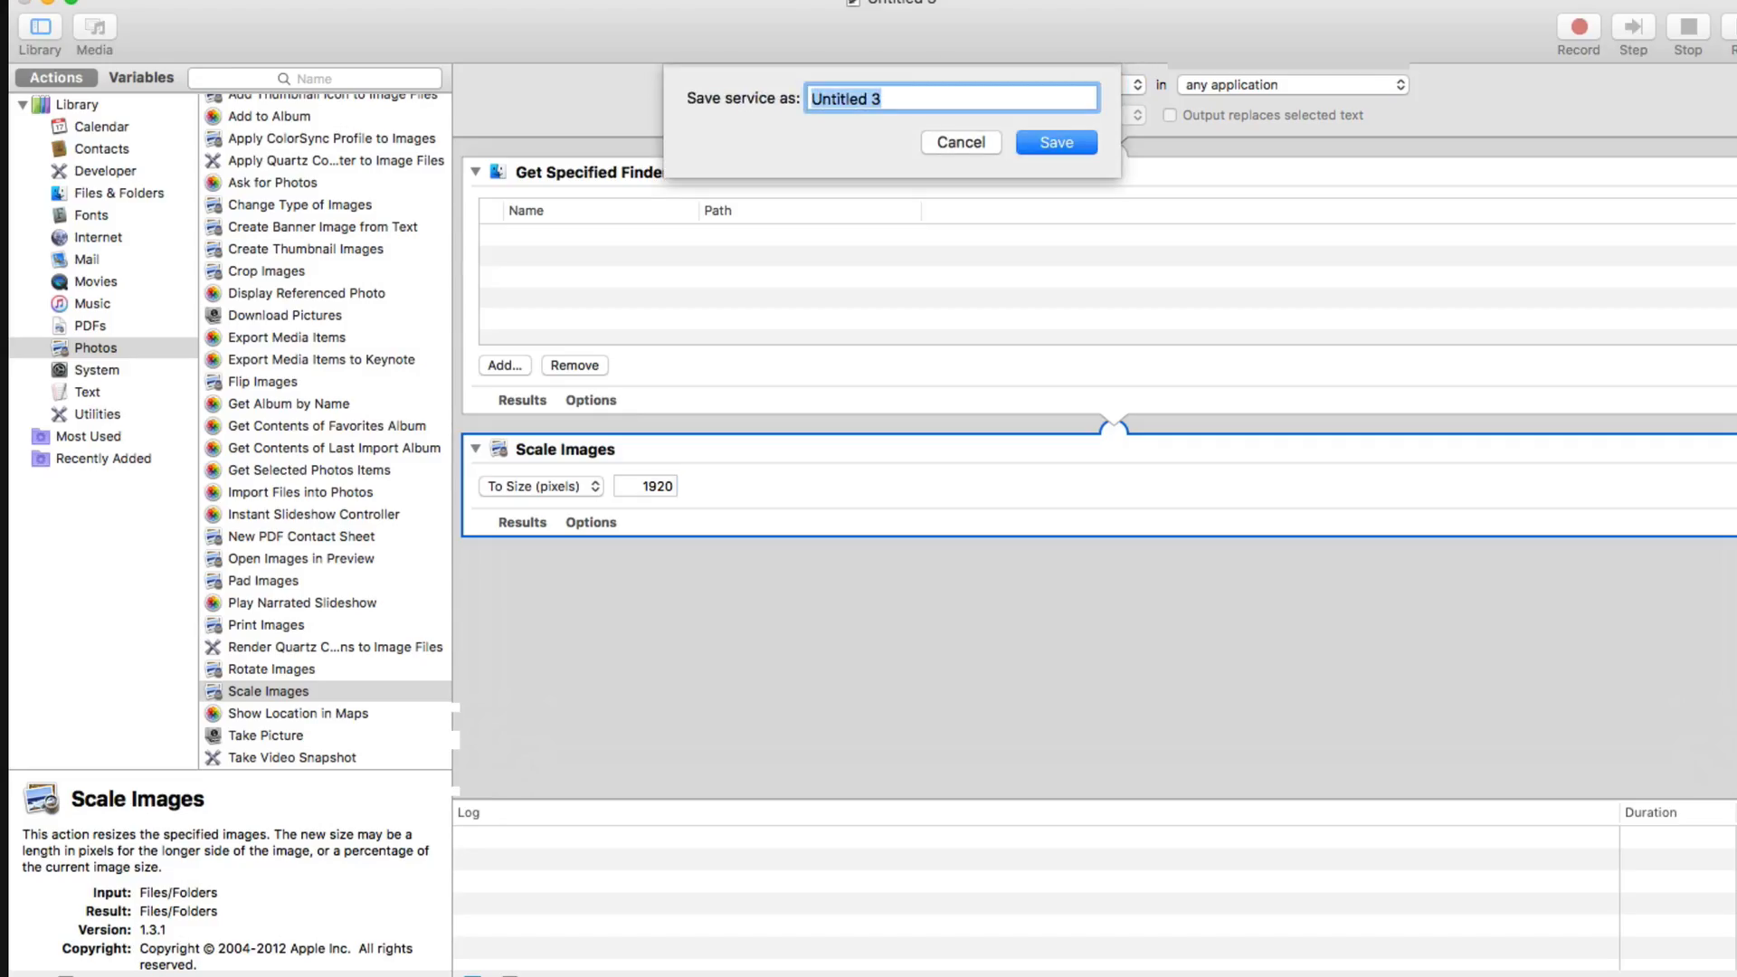
mouse_move(1177, 99)
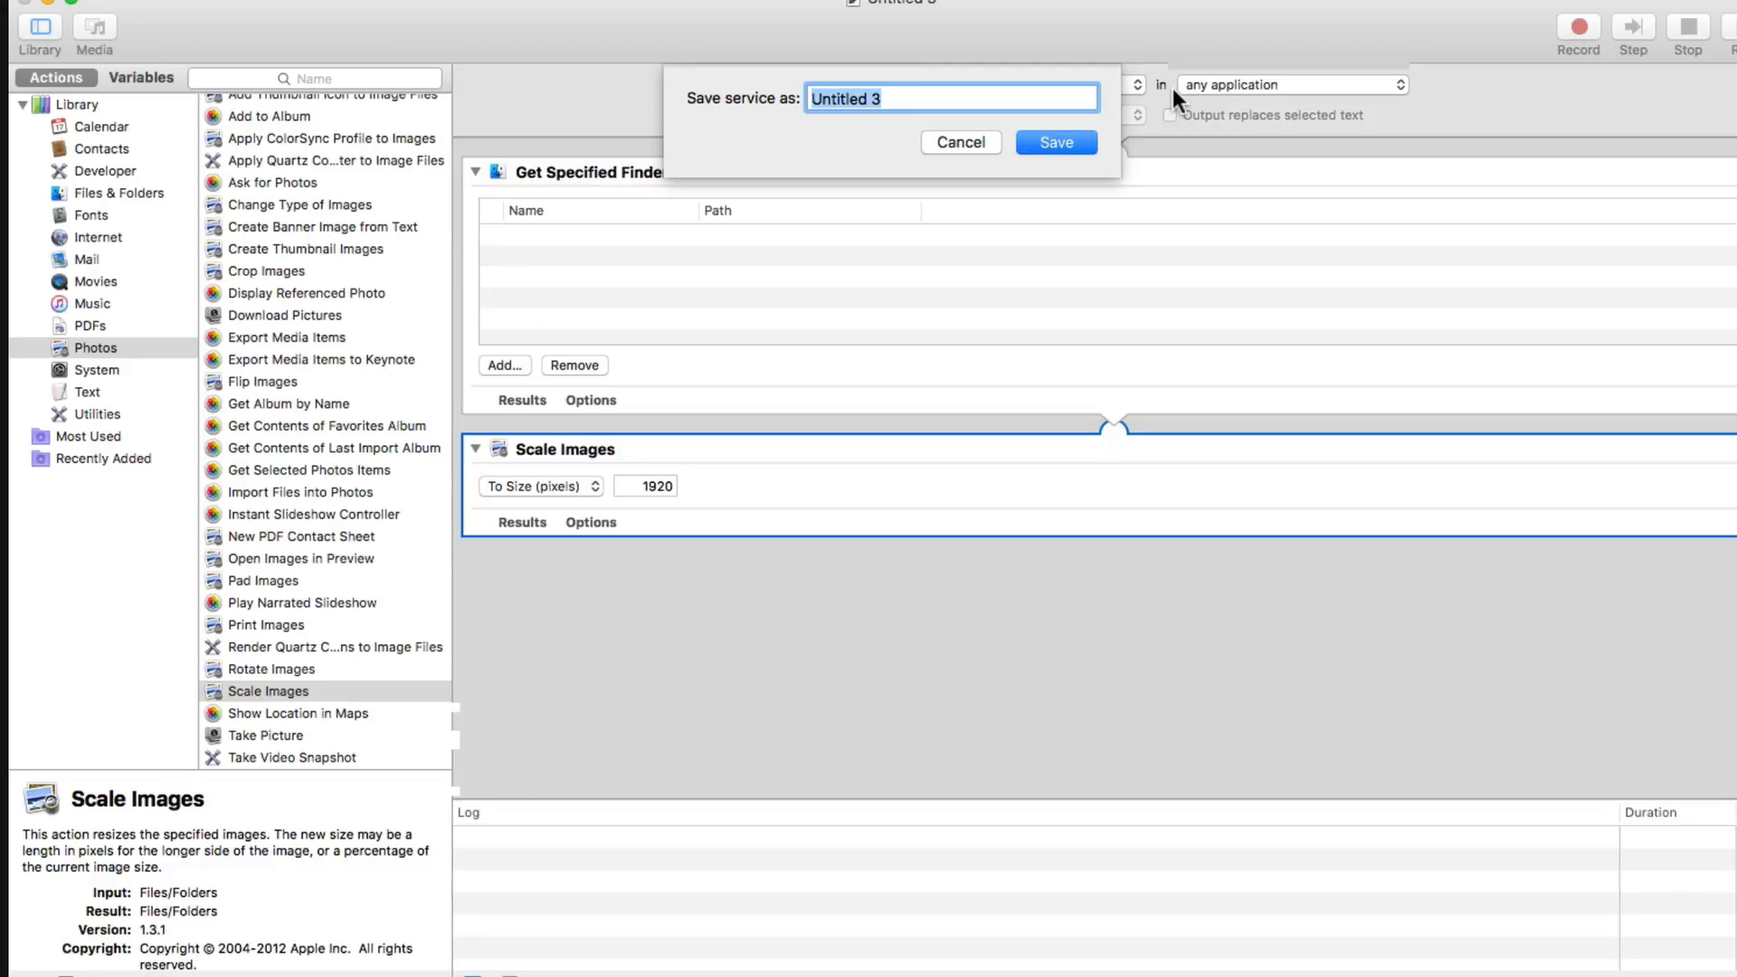
type("Resize")
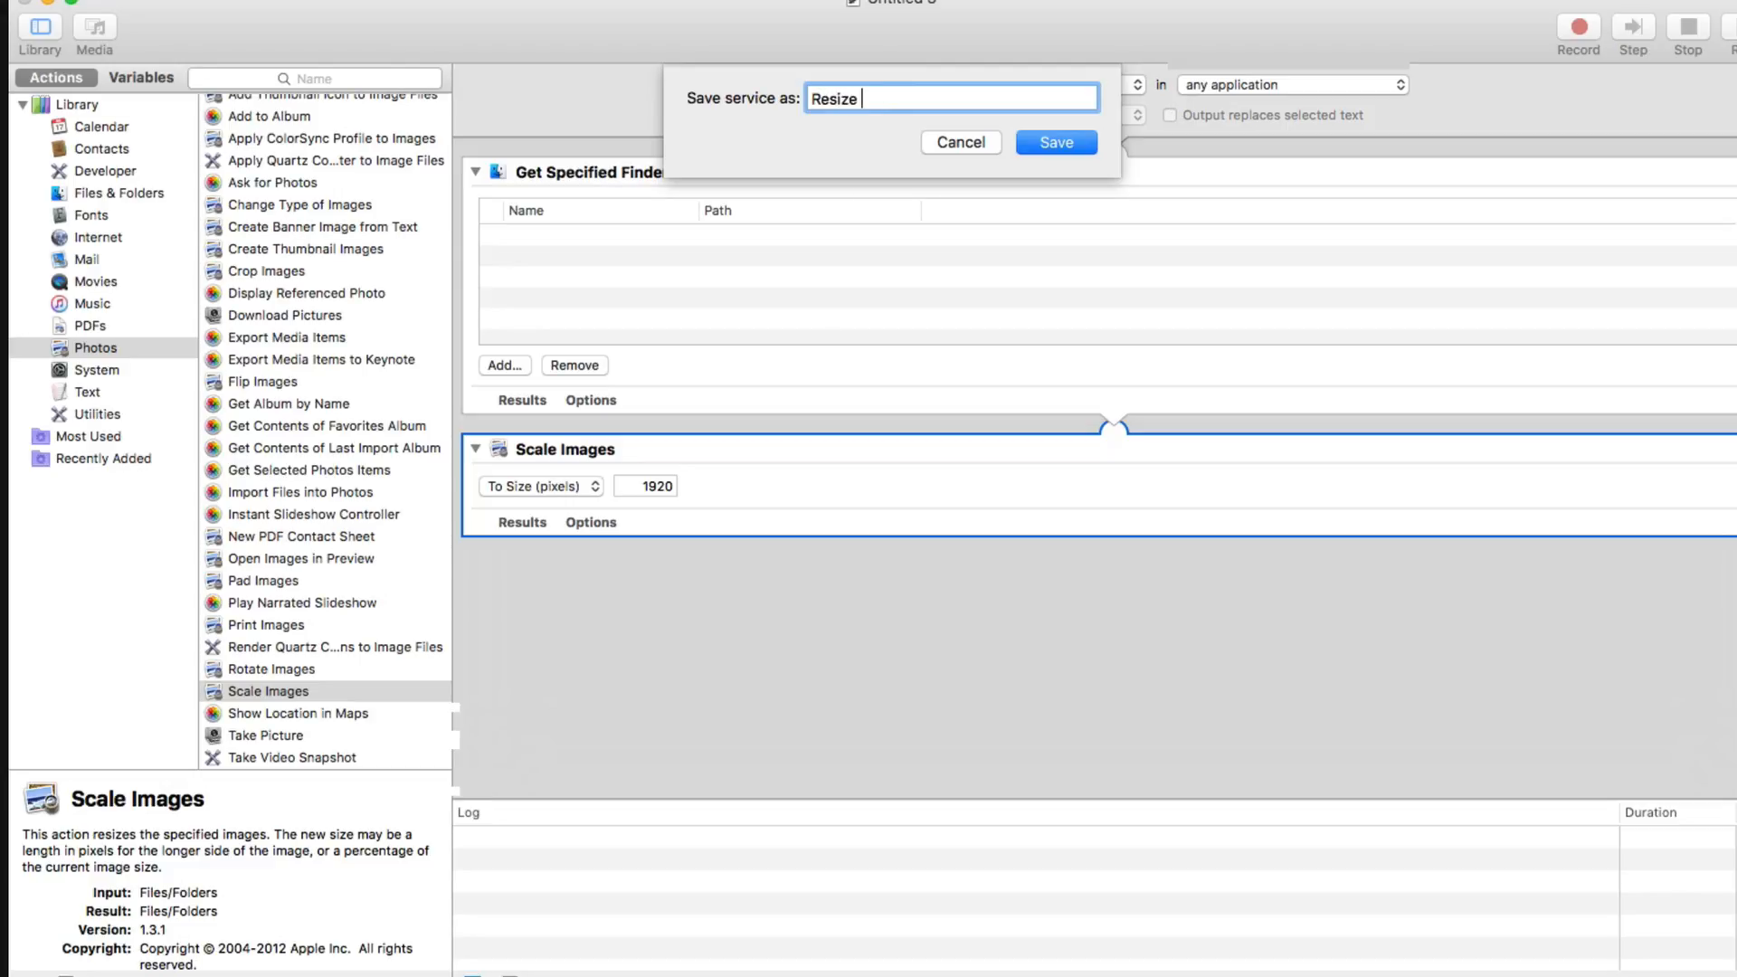
type("1920")
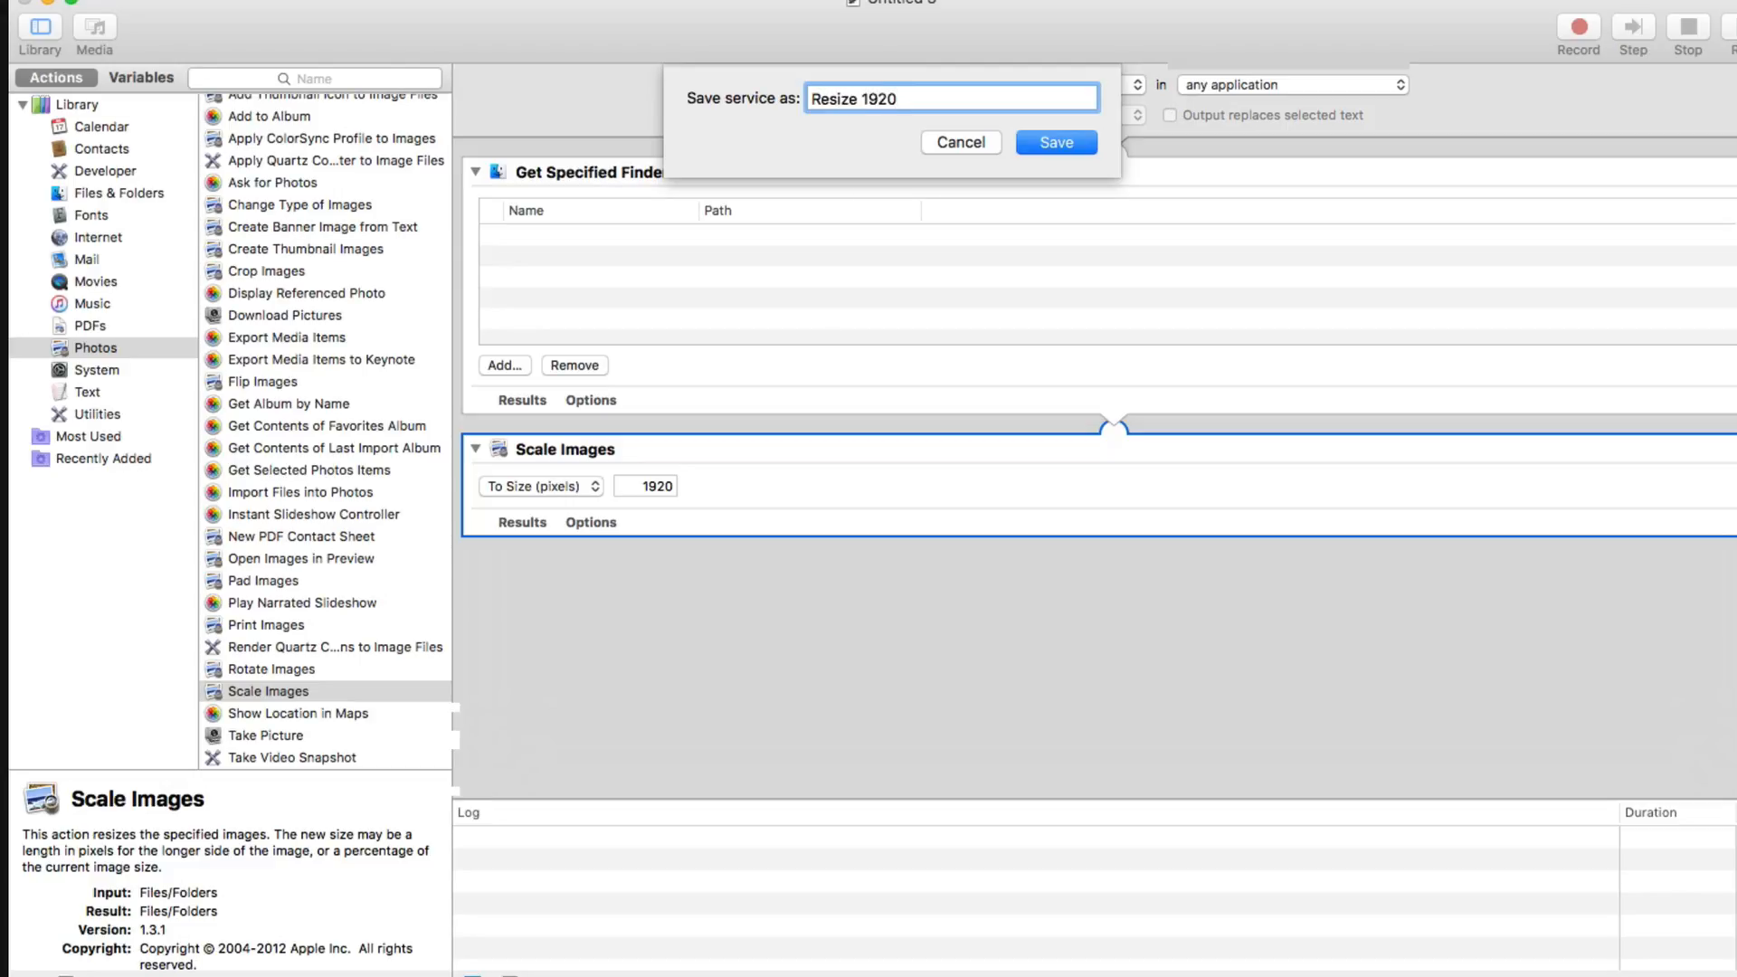
left_click(1052, 141)
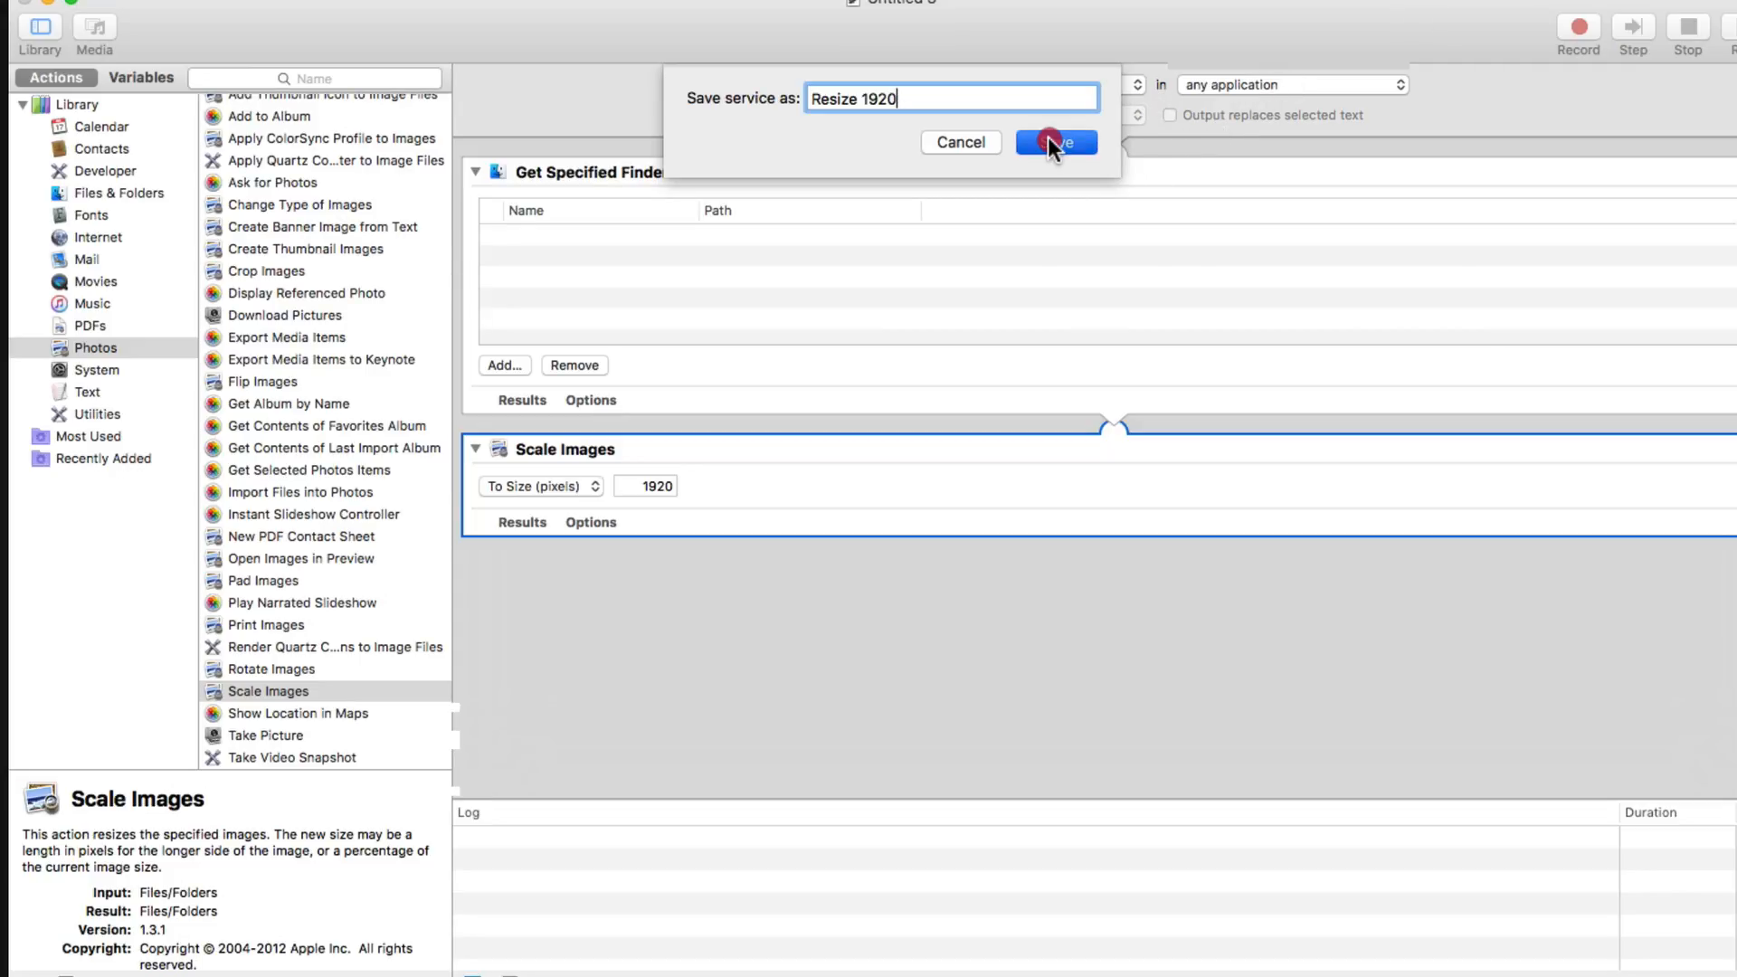
left_click(1051, 141)
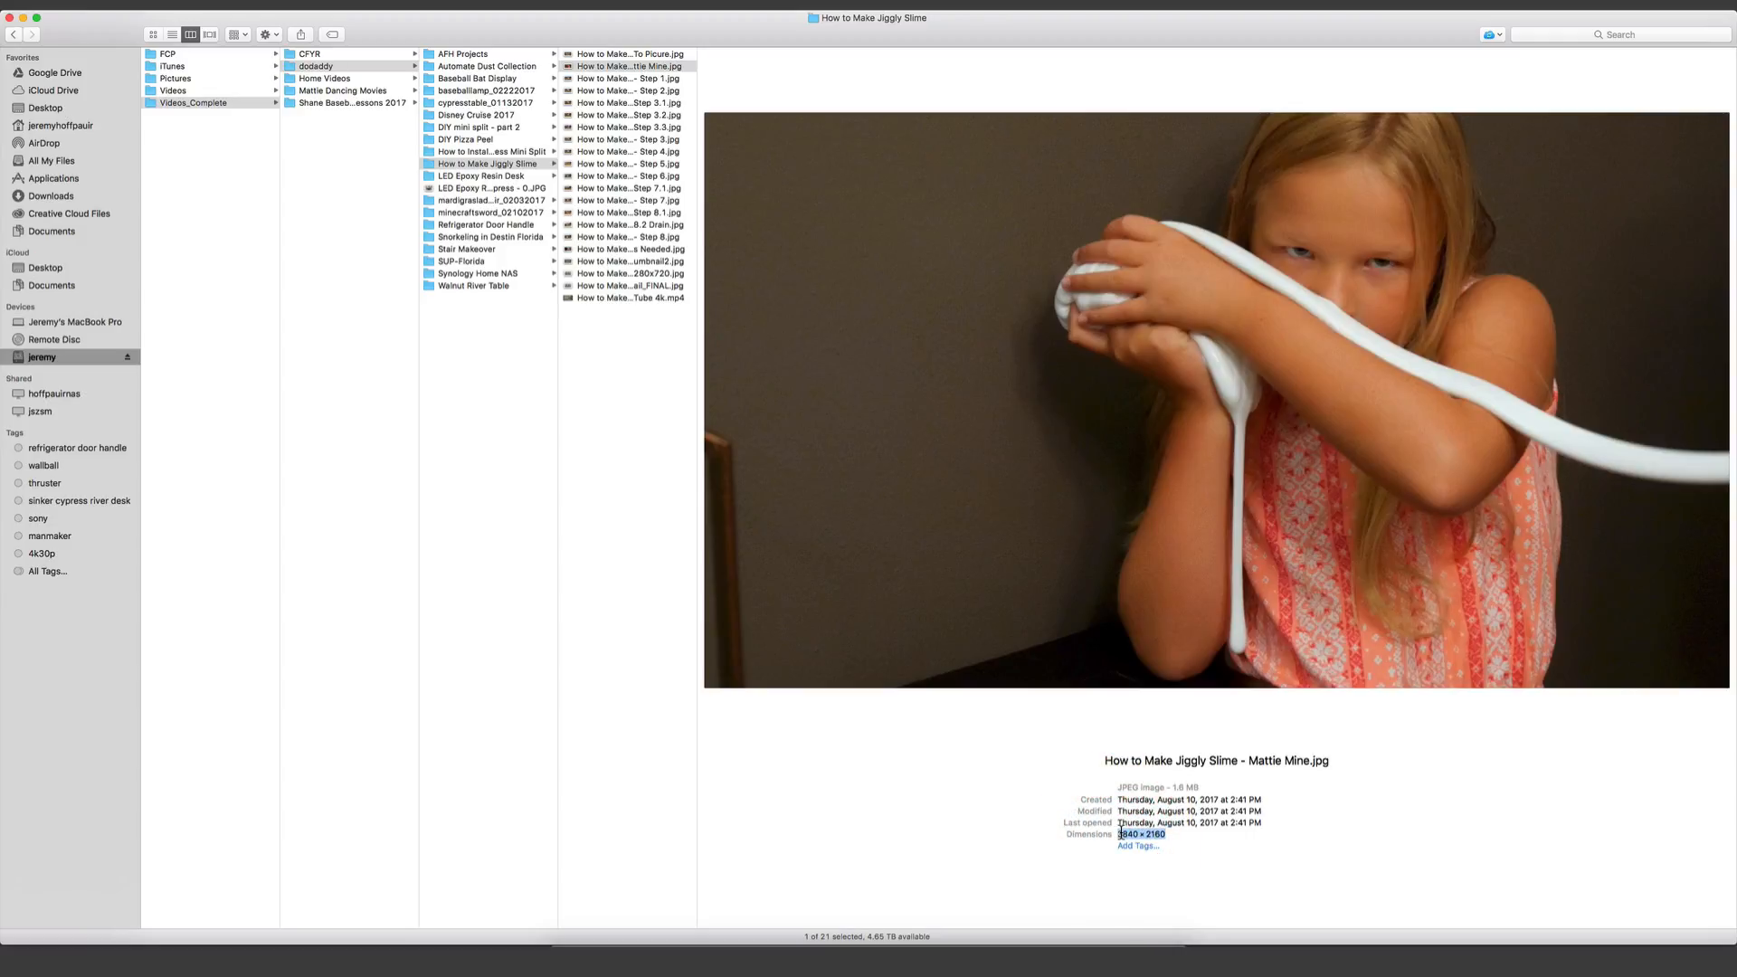
Run Resize 1920 on the Mattie Mine JPG and confirm it is now 1920 × 1080
right_click(608, 53)
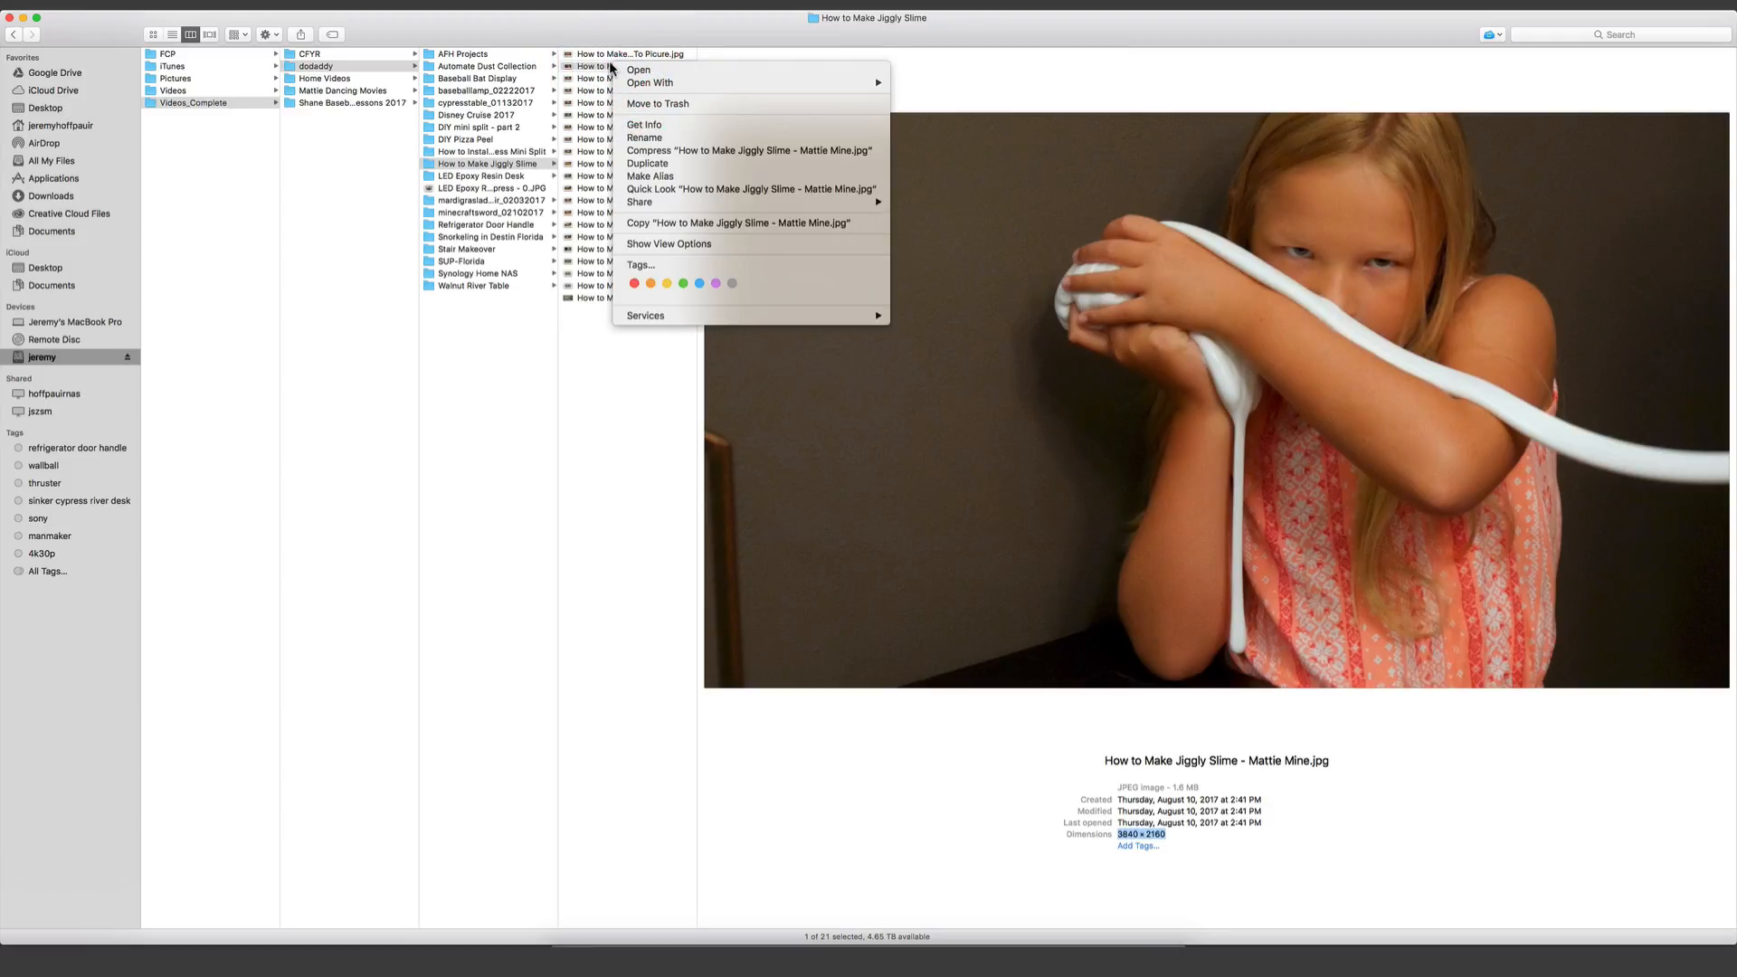
mouse_move(644, 315)
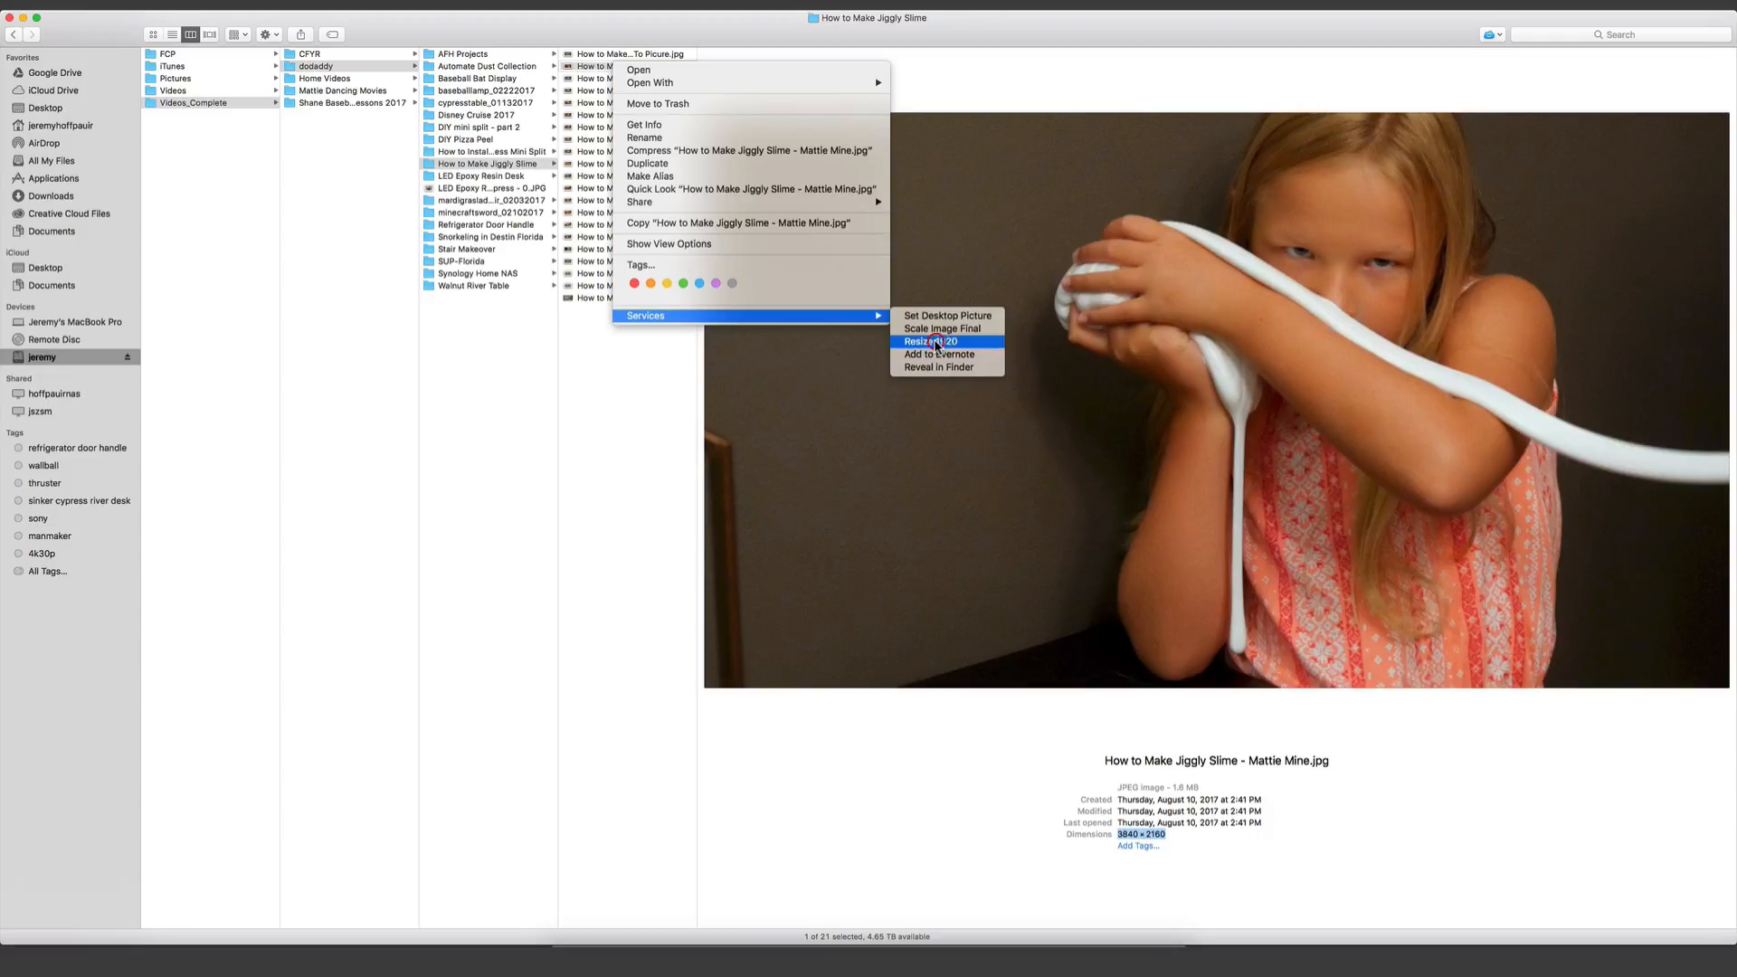
left_click(932, 340)
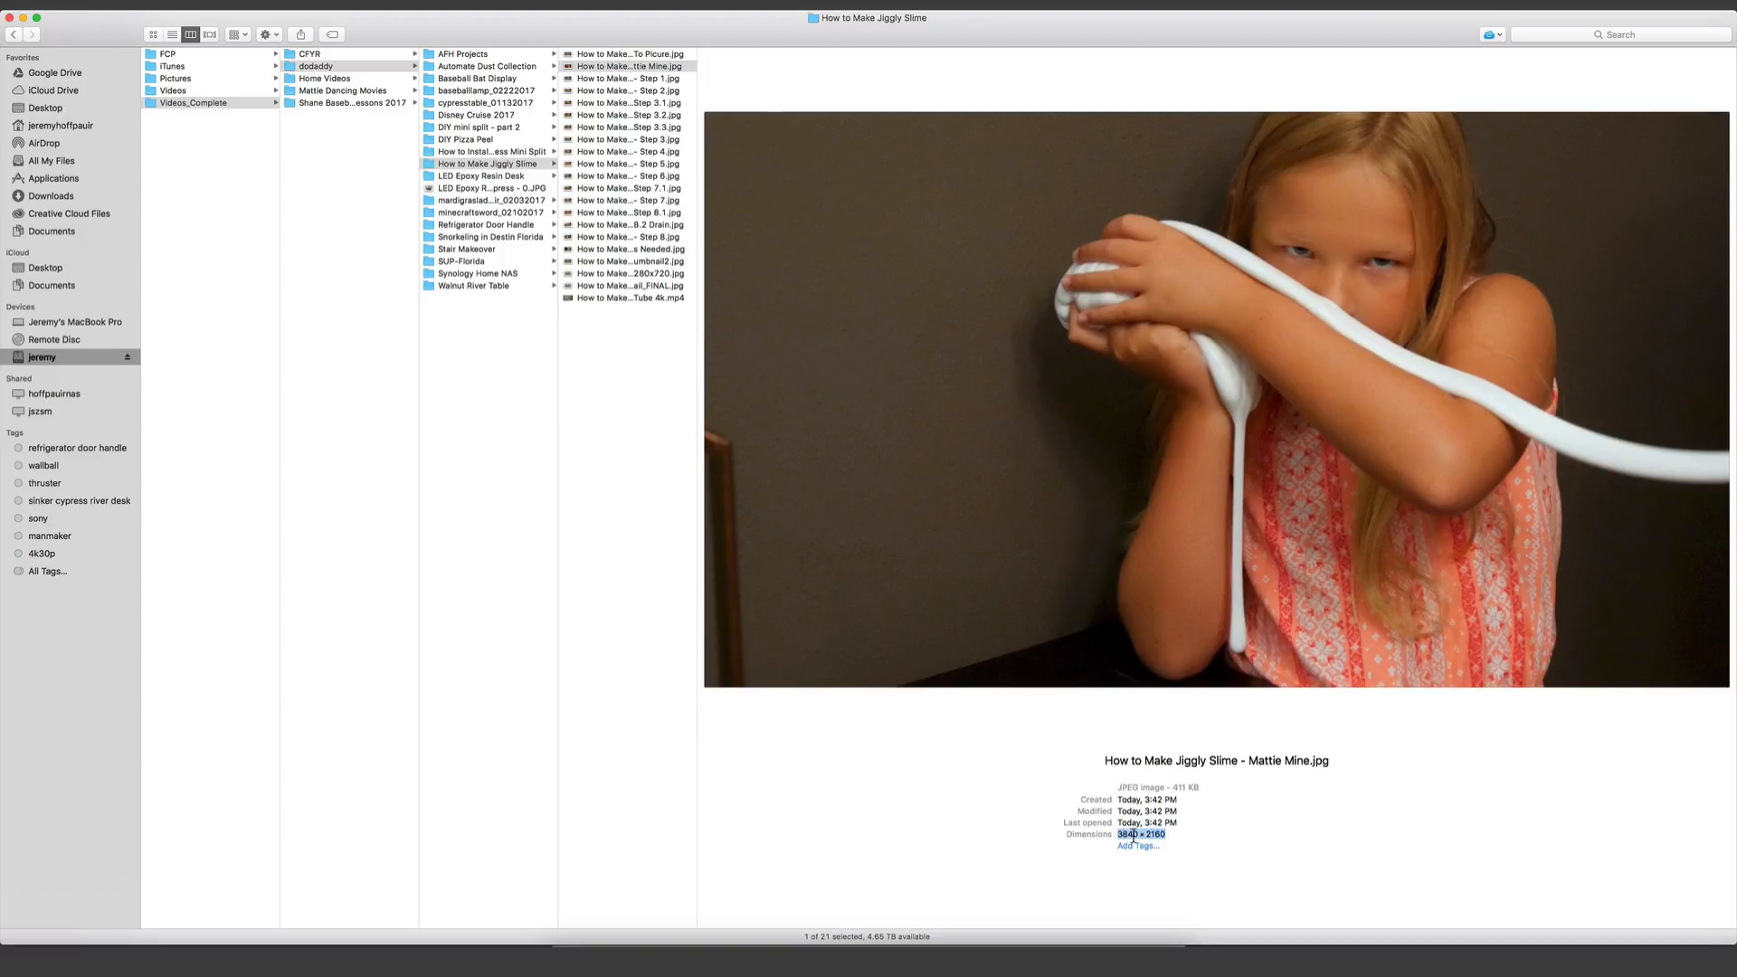
left_click(628, 52)
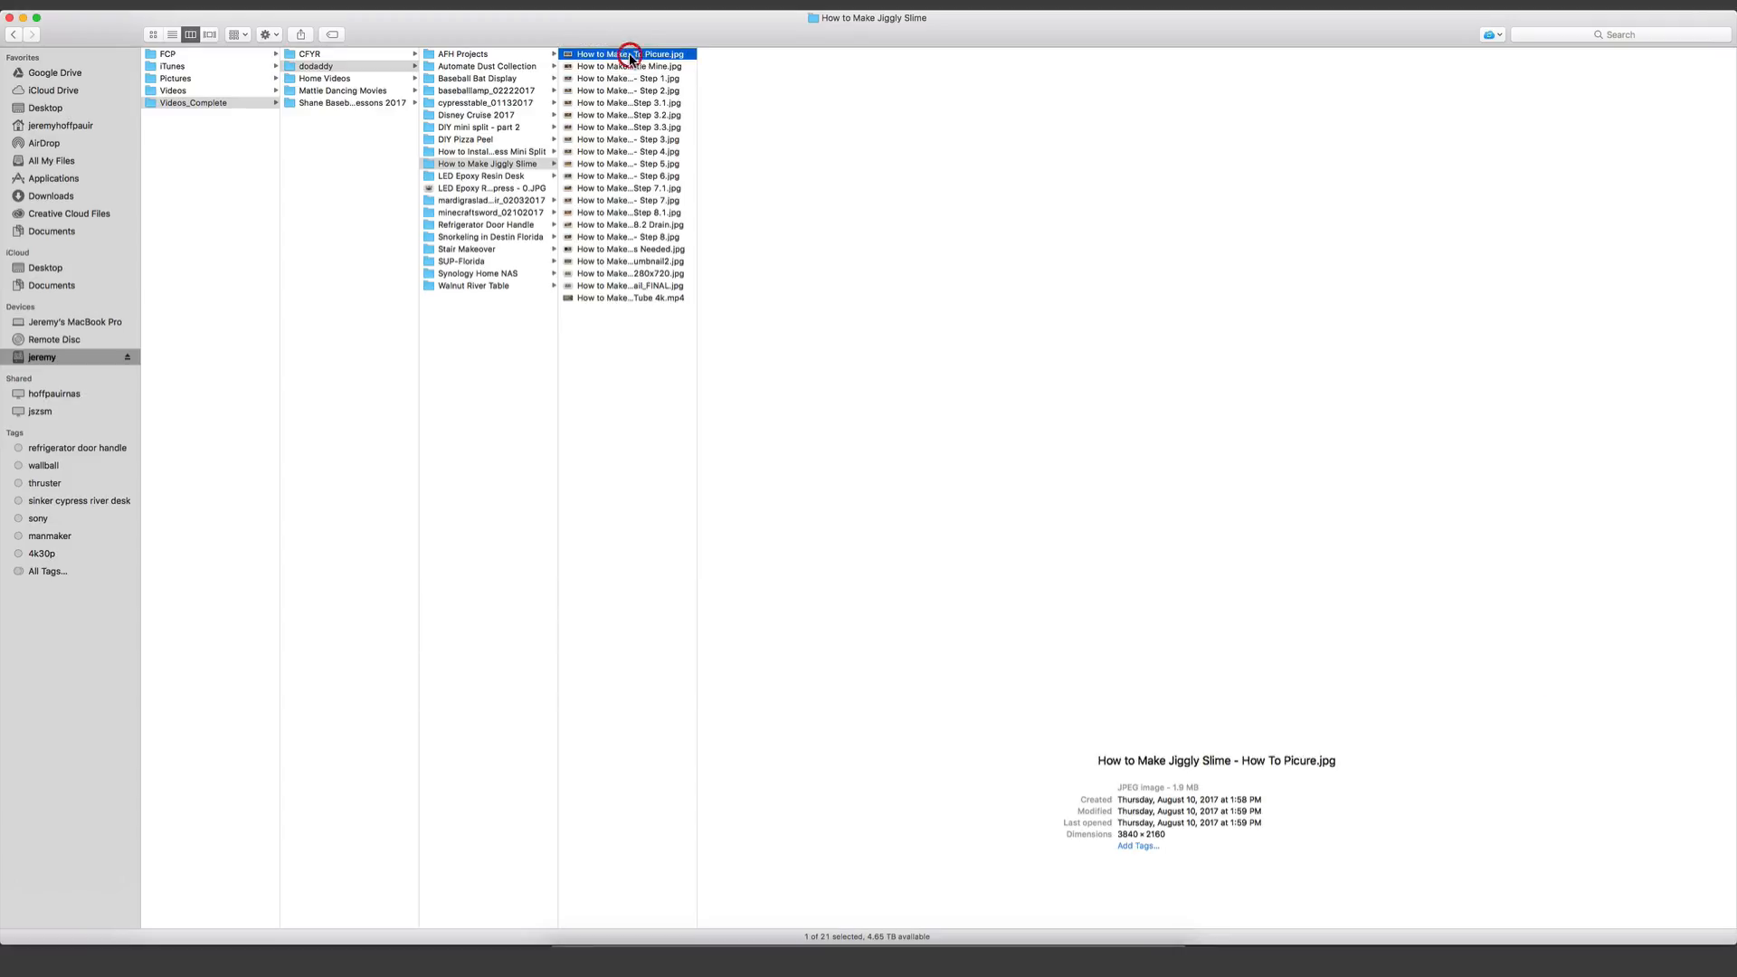
left_click(628, 65)
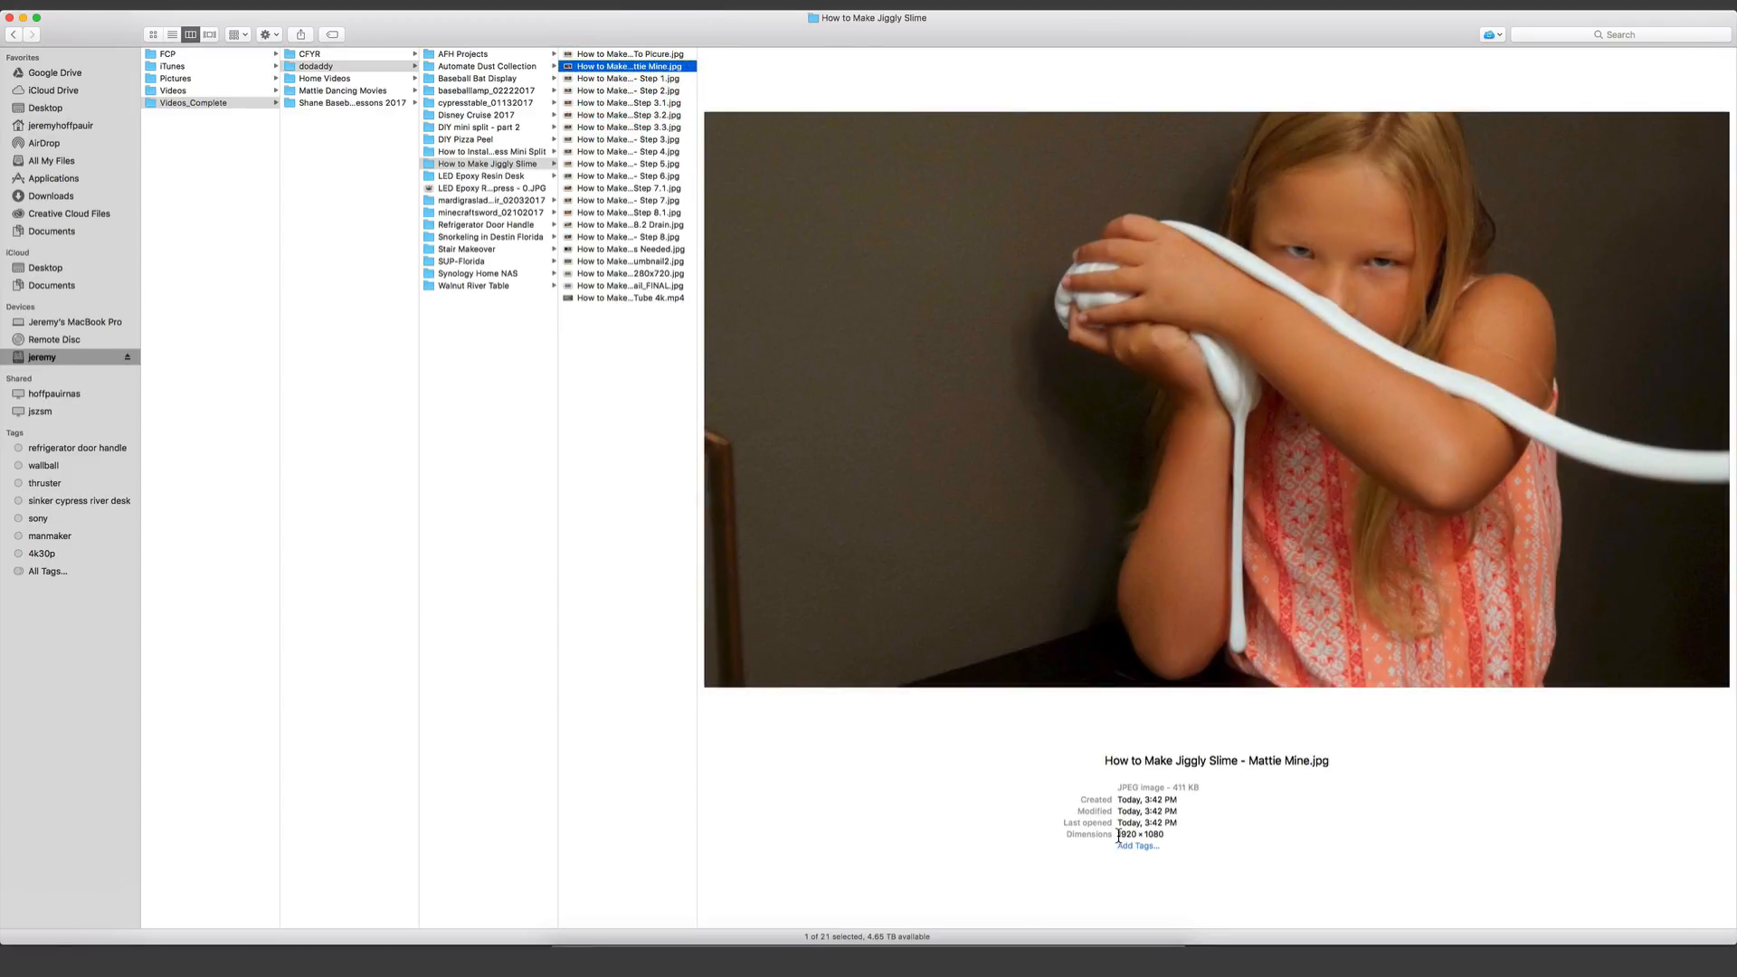
left_click(629, 53)
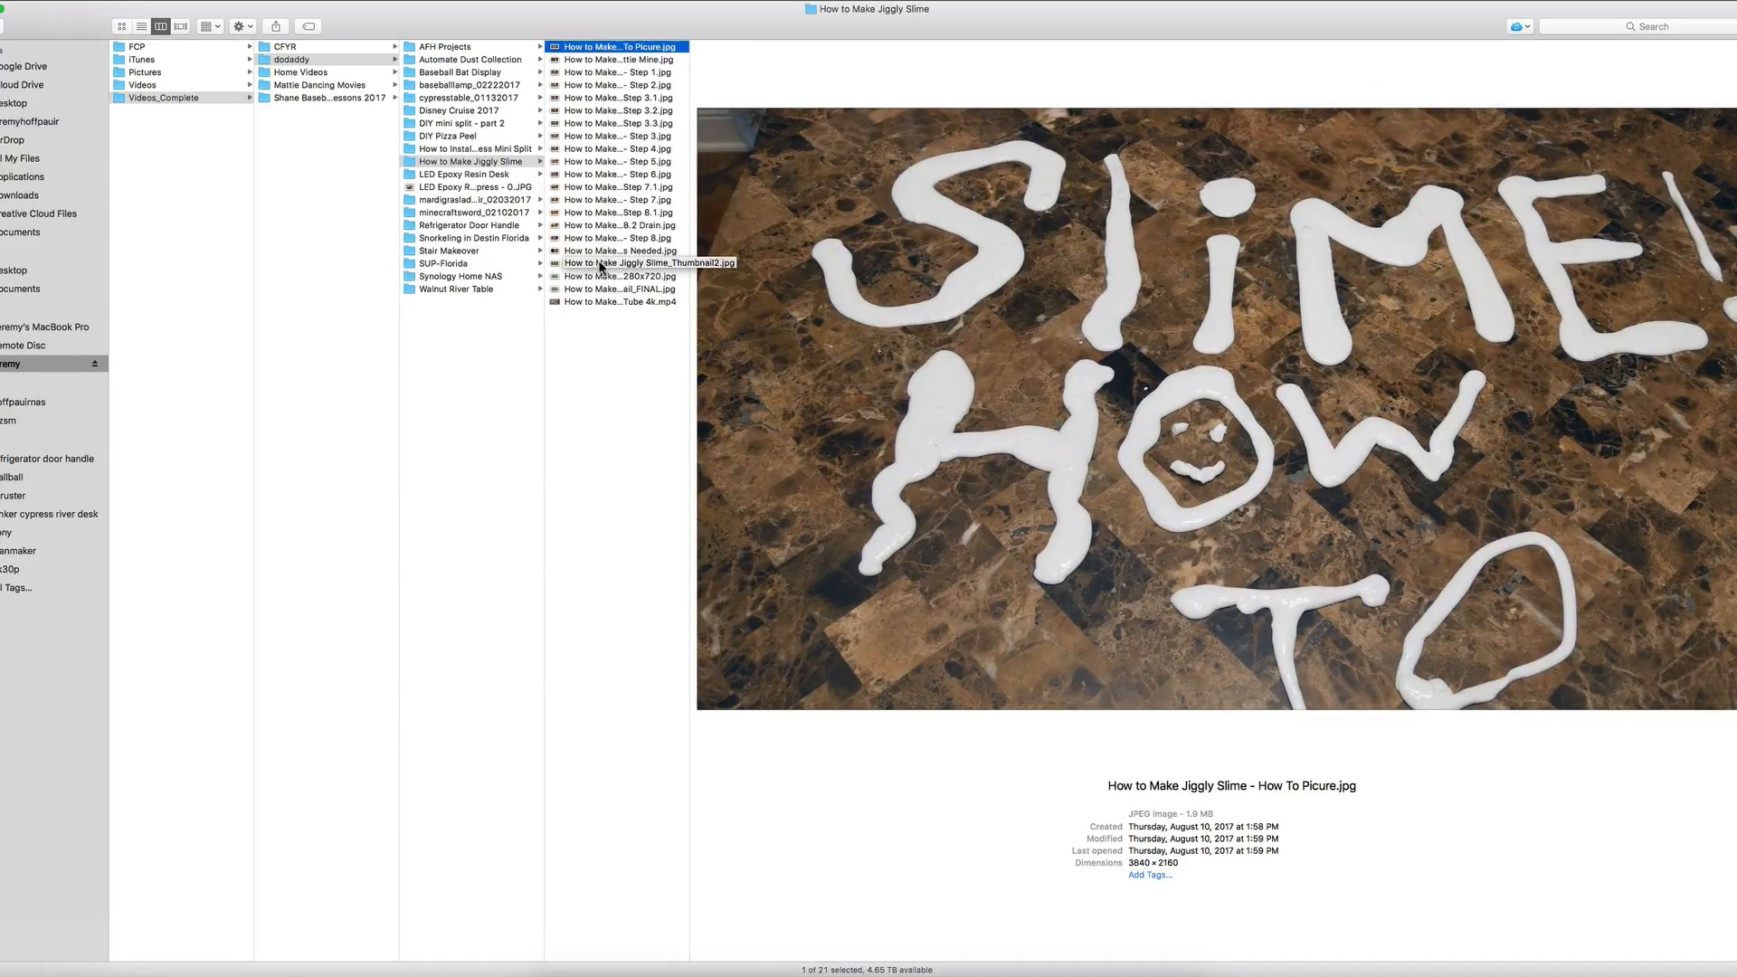
mouse_move(621, 250)
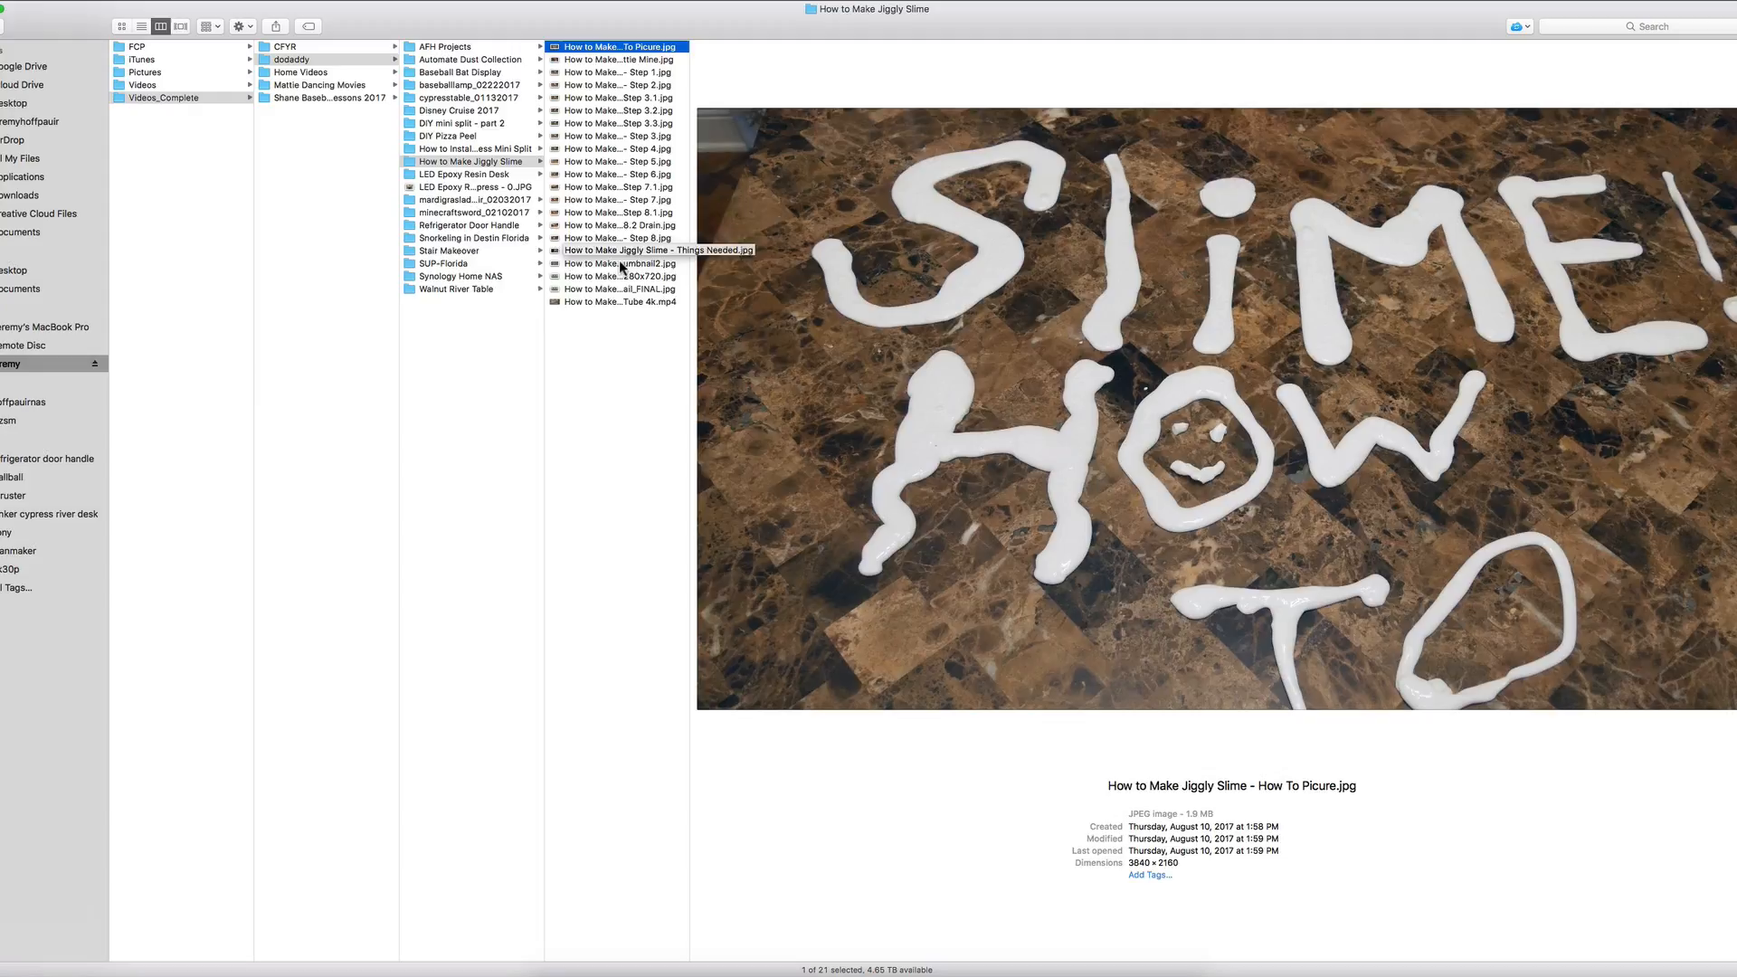
Select all 18 slime JPGs and run the Resize 1920 service on them
left_click(619, 98)
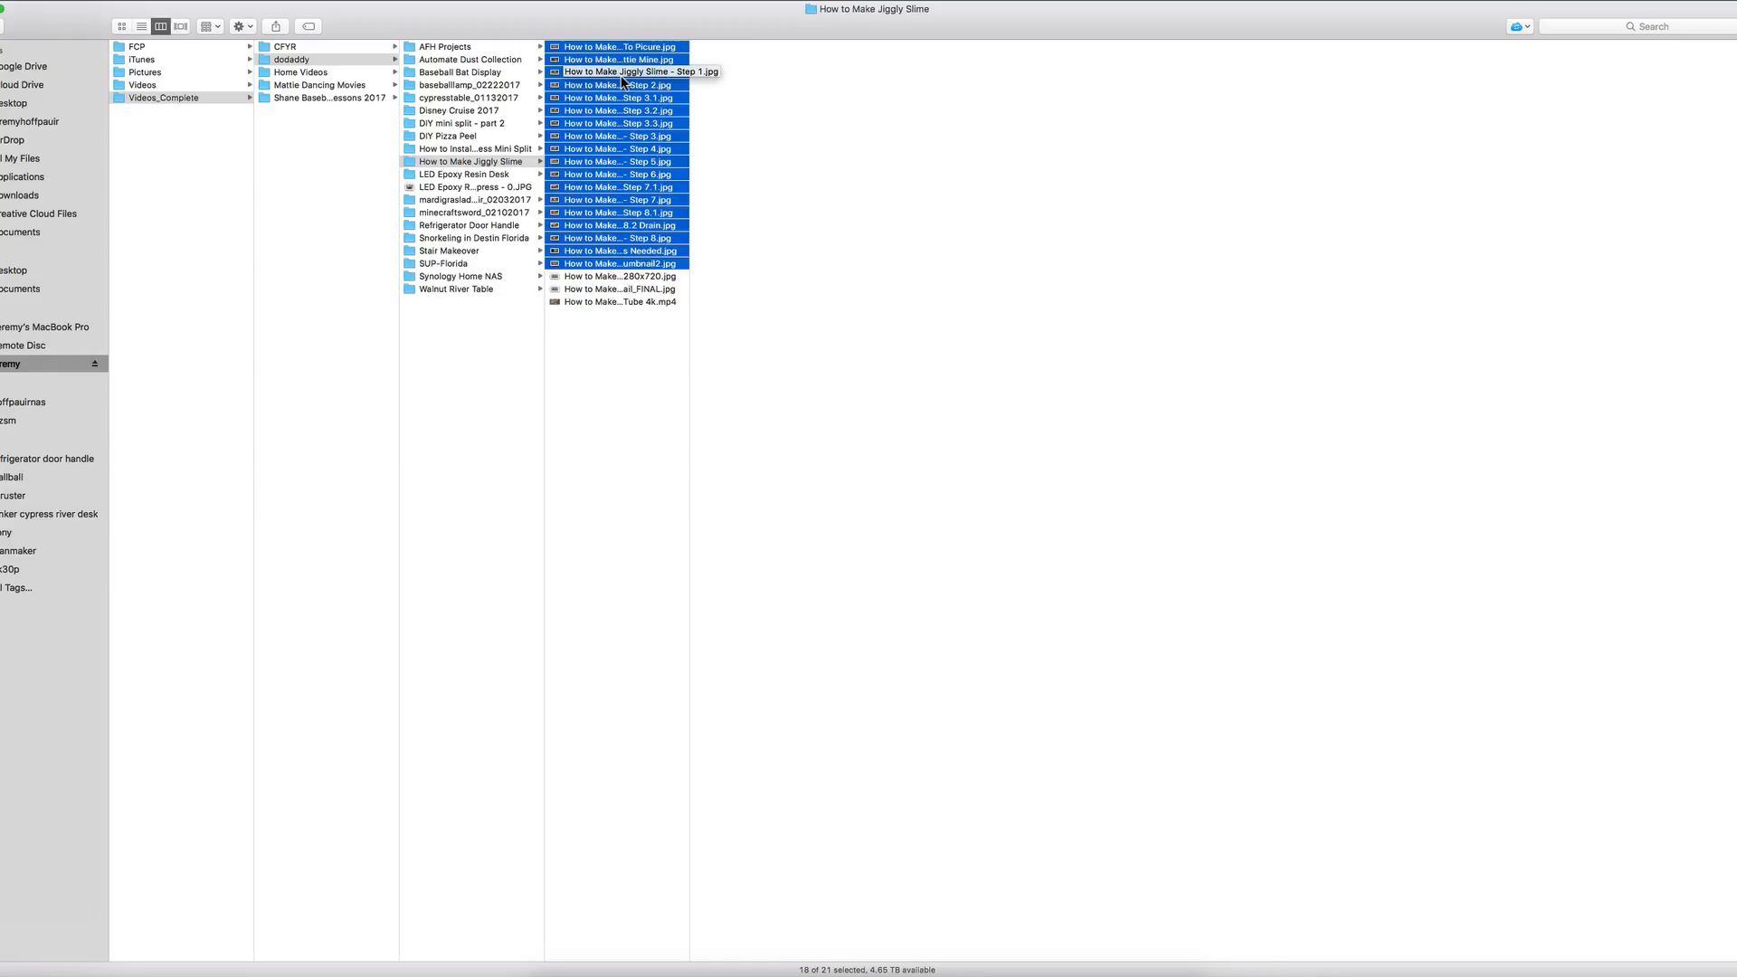
right_click(617, 70)
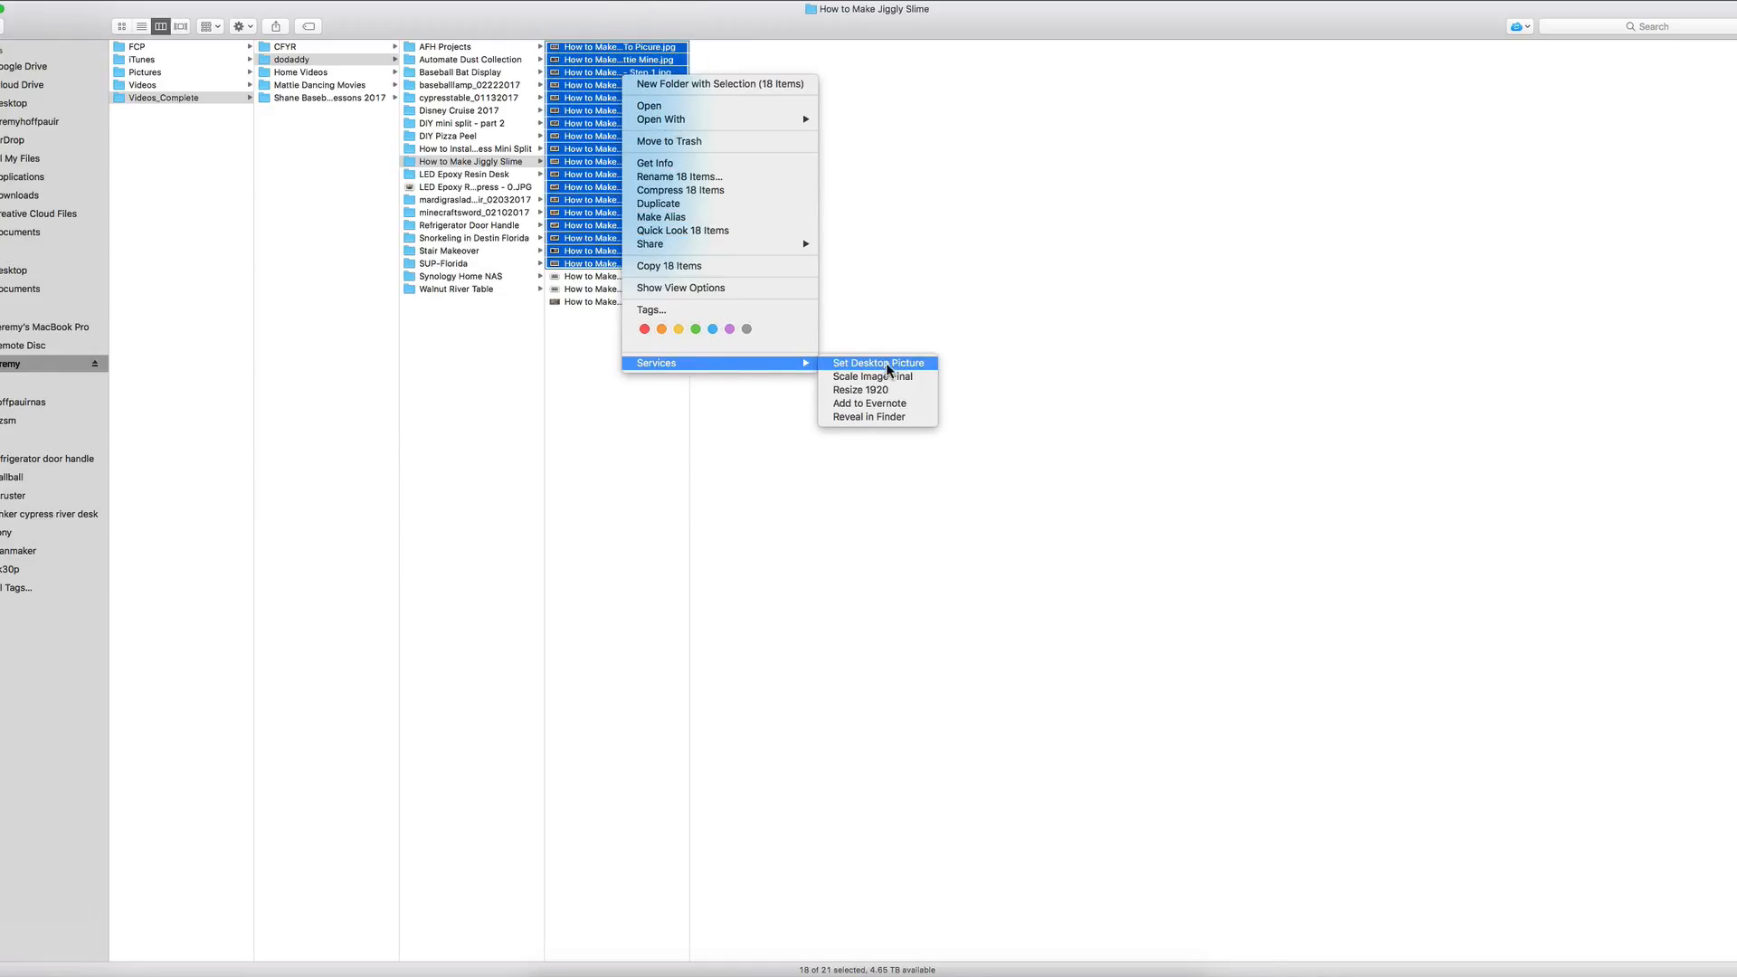
mouse_move(859, 390)
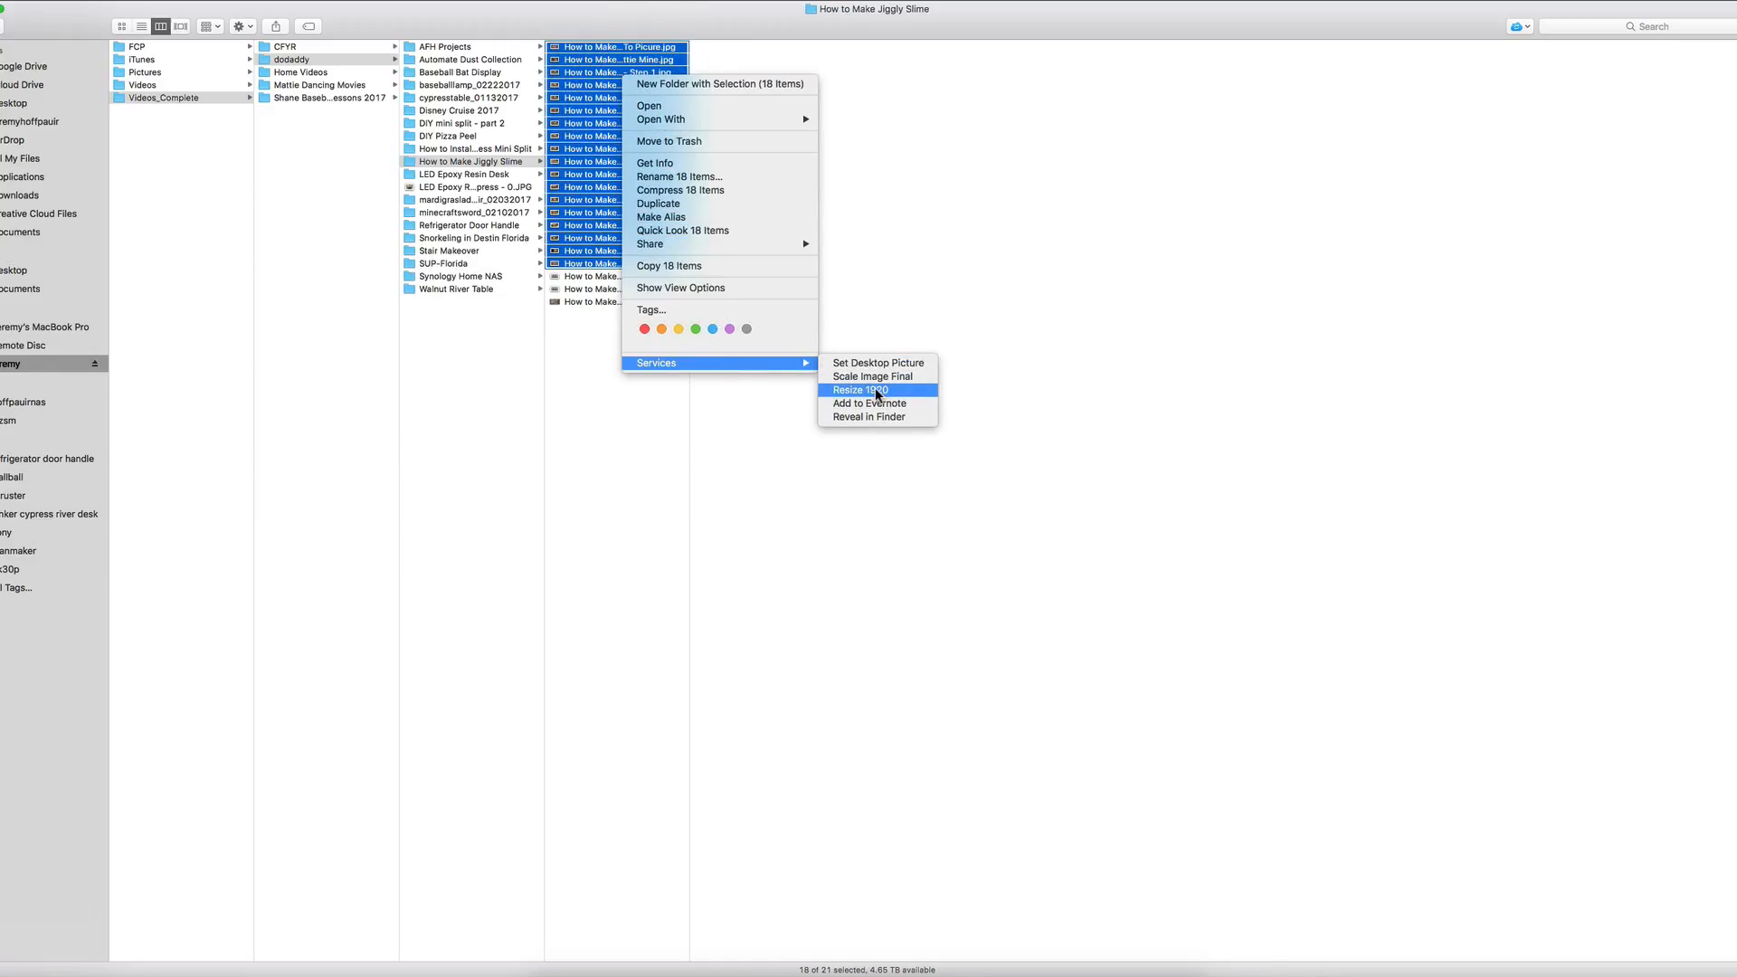
left_click(859, 389)
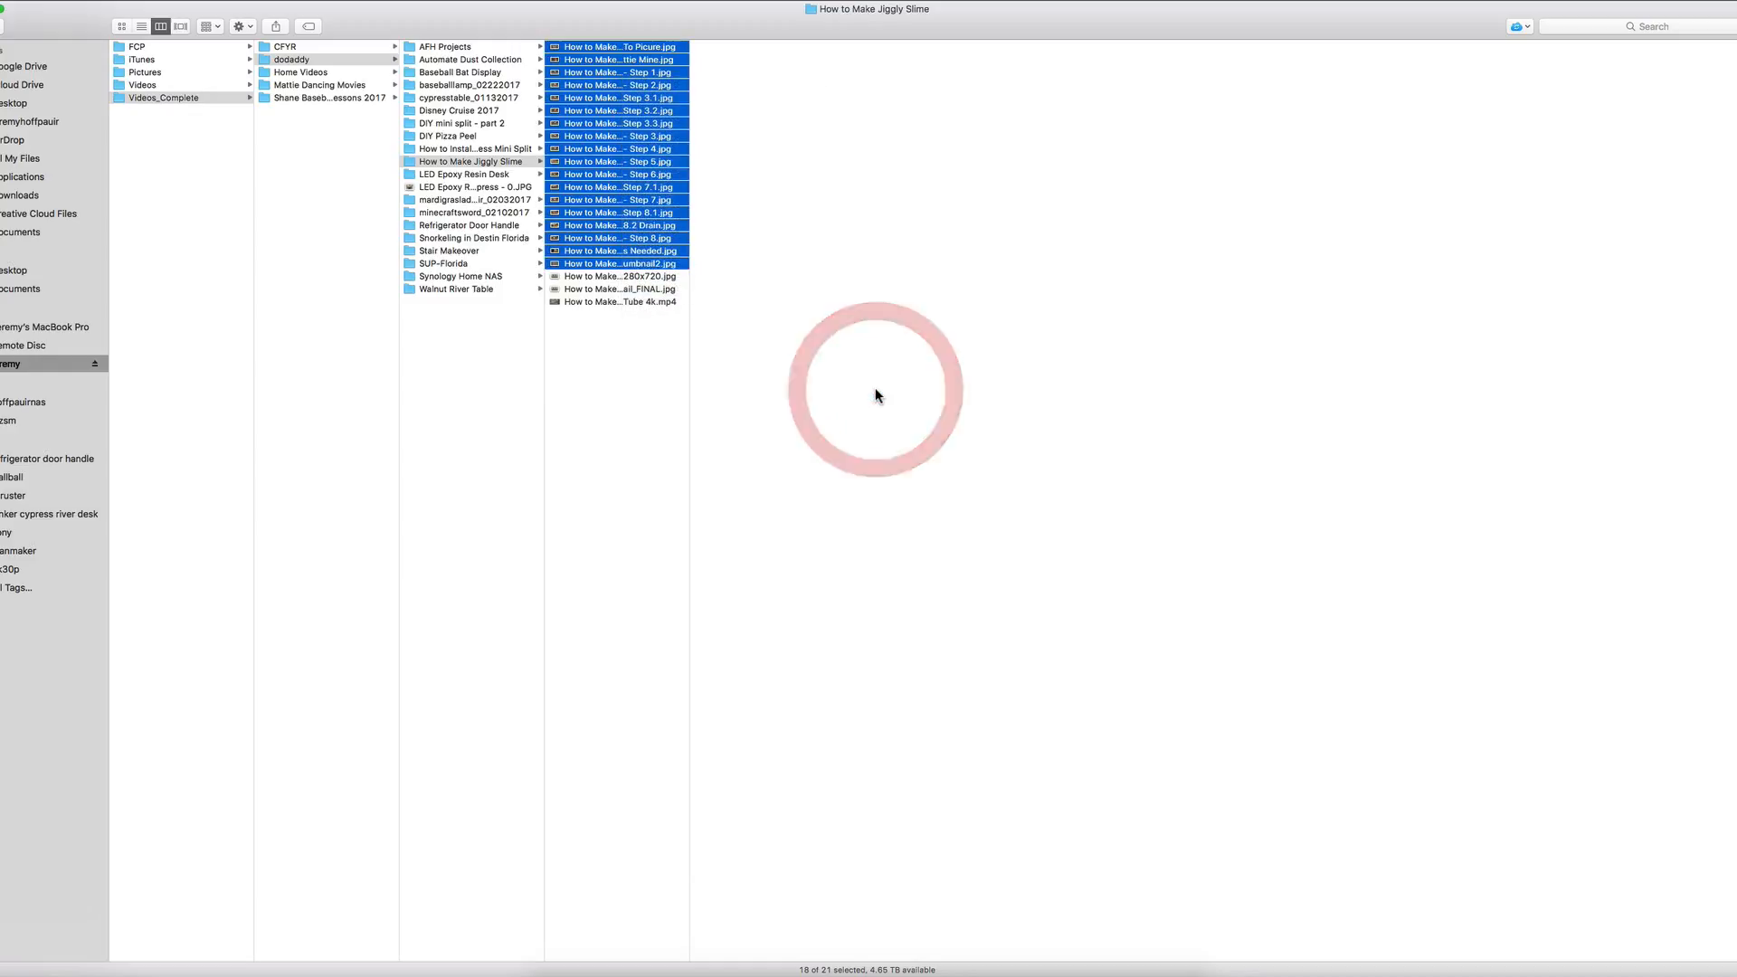